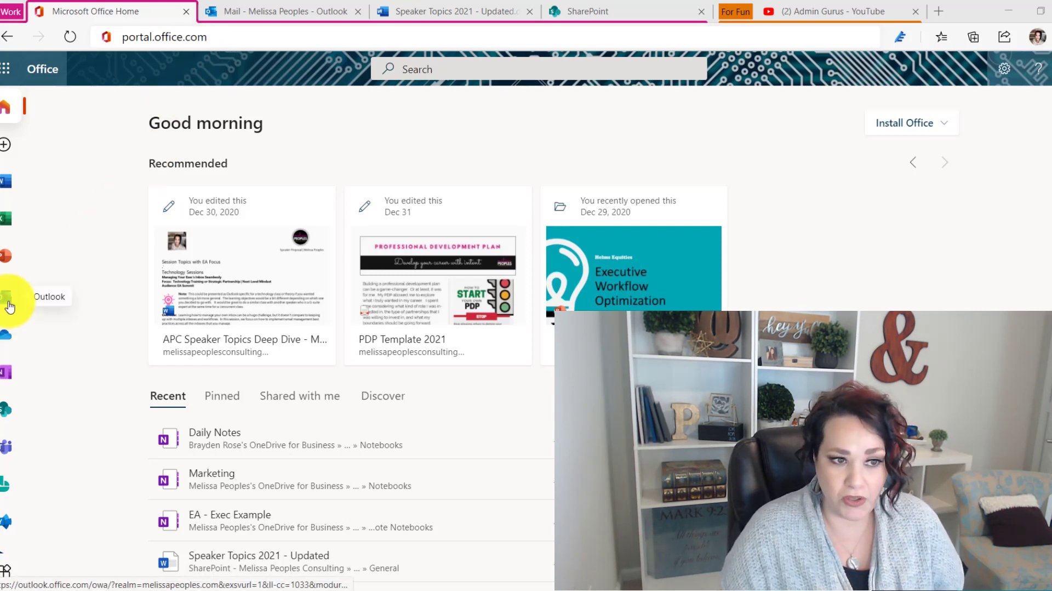
{"action": "mouse_move", "coordinate": [242, 91]}
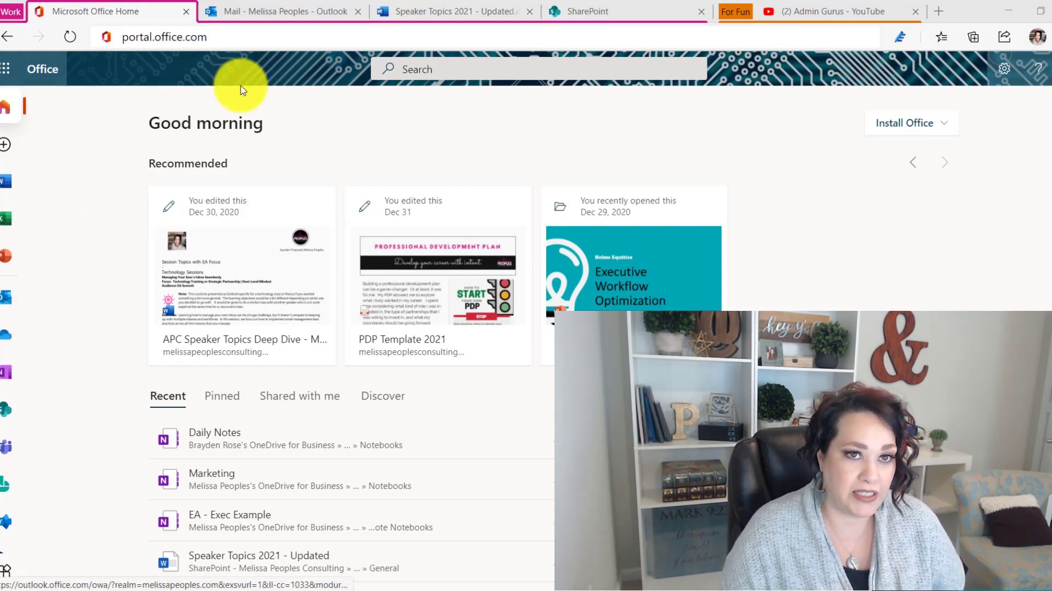
- Launch Outlook mail from the Office home app rail
{"action": "left_click", "coordinate": [287, 11]}
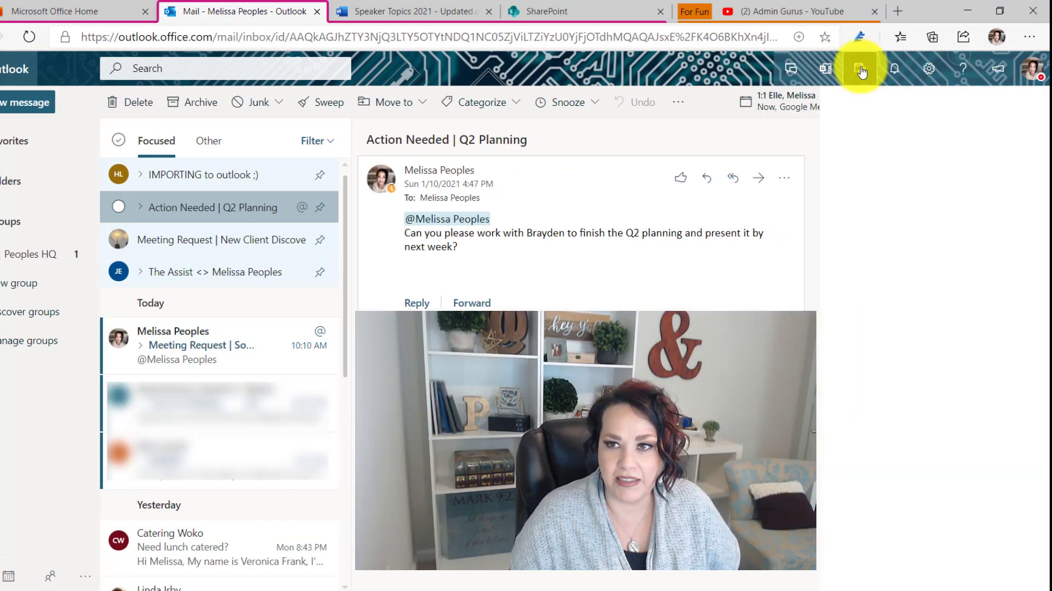
- Rename the task to 'Need lunch catered - Review vendor', star it, and view its linked email
{"action": "left_click", "coordinate": [859, 69]}
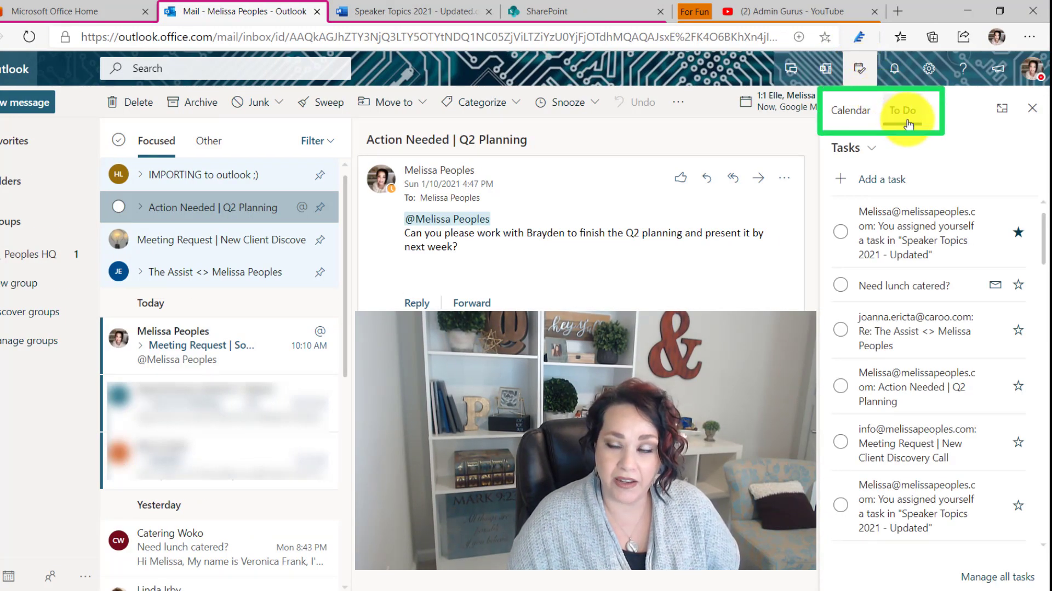
{"action": "mouse_move", "coordinate": [934, 244]}
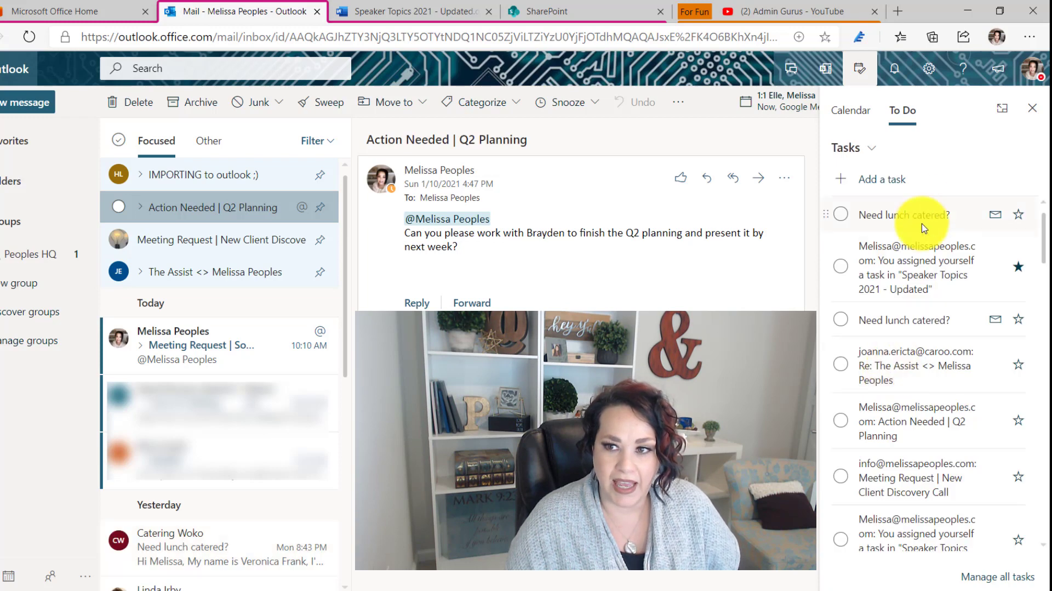
{"action": "mouse_move", "coordinate": [873, 215]}
{"action": "type", "text": " Review"}
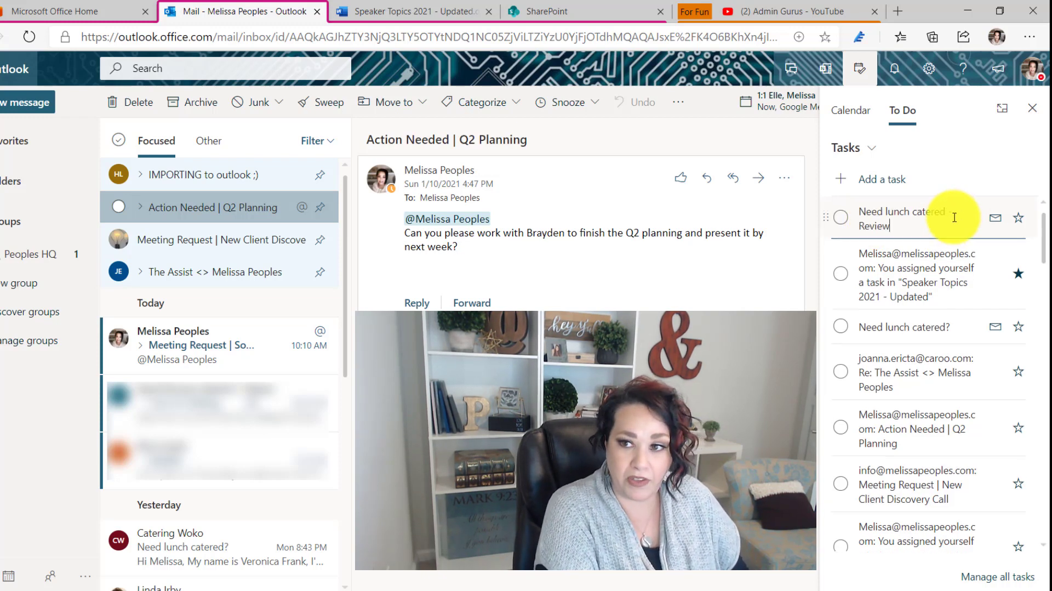
{"action": "type", "text": "vendor"}
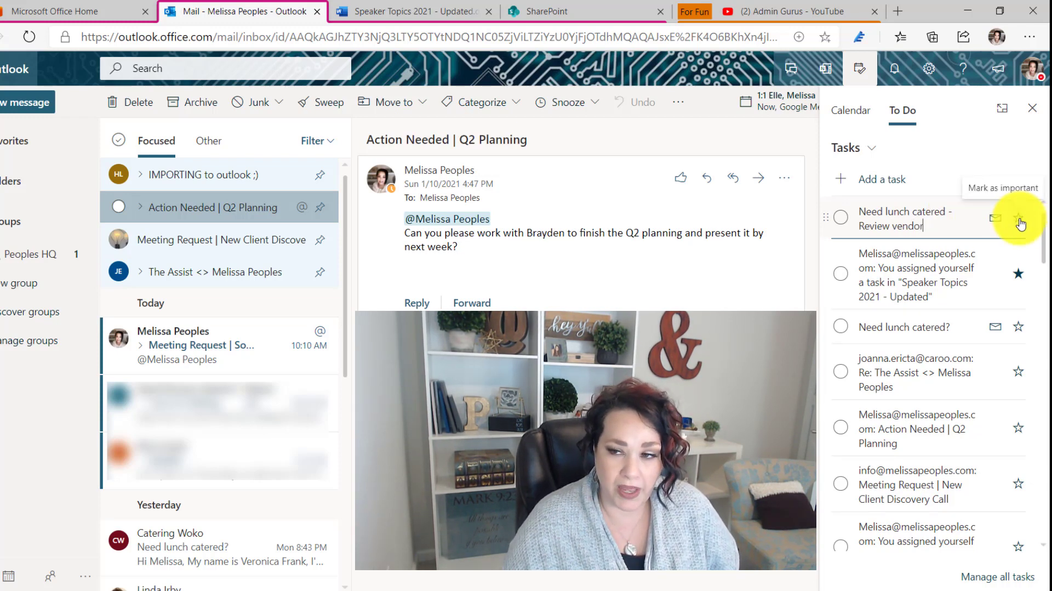
{"action": "left_click", "coordinate": [1019, 220]}
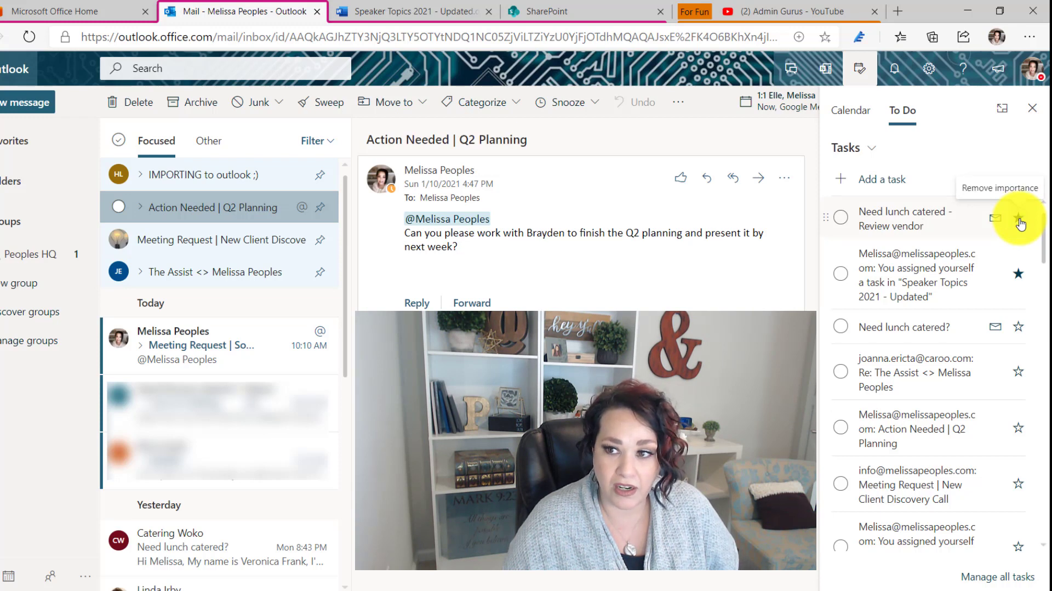
{"action": "mouse_move", "coordinate": [995, 228]}
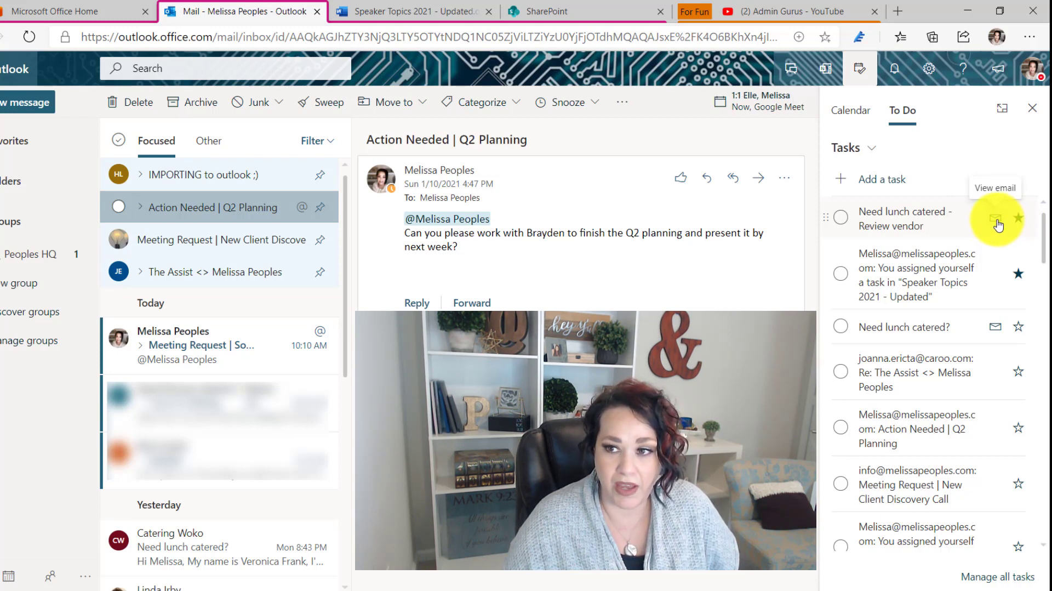
{"action": "left_click", "coordinate": [995, 220]}
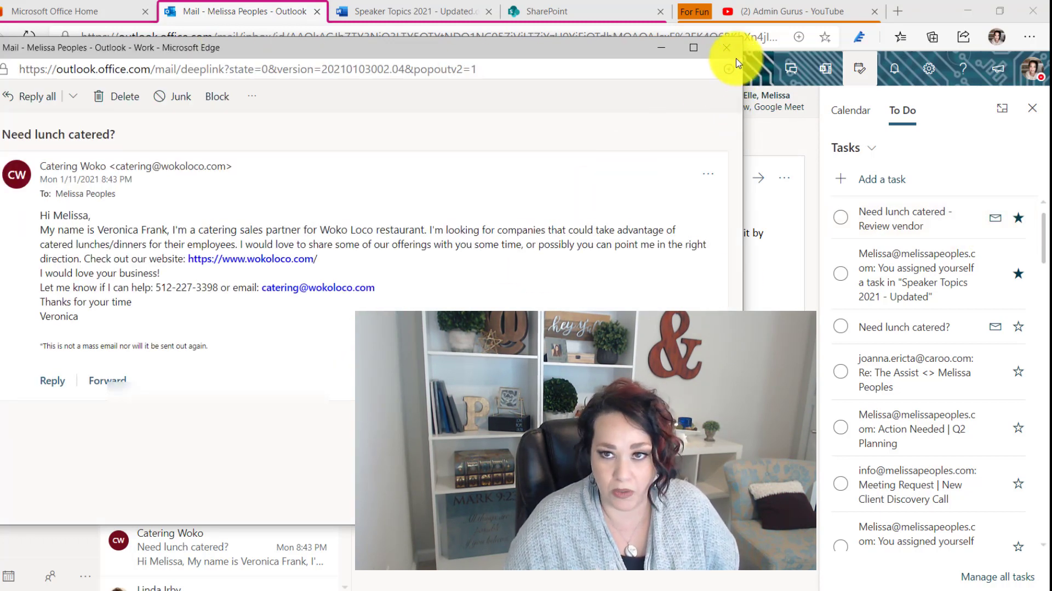
{"action": "left_click", "coordinate": [726, 49]}
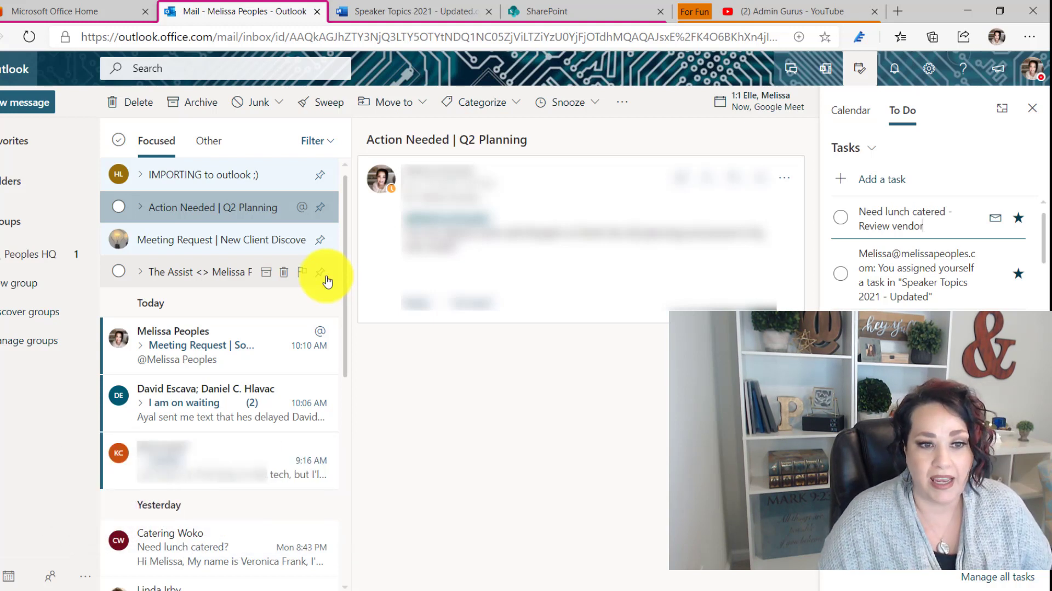
{"action": "mouse_move", "coordinate": [320, 273]}
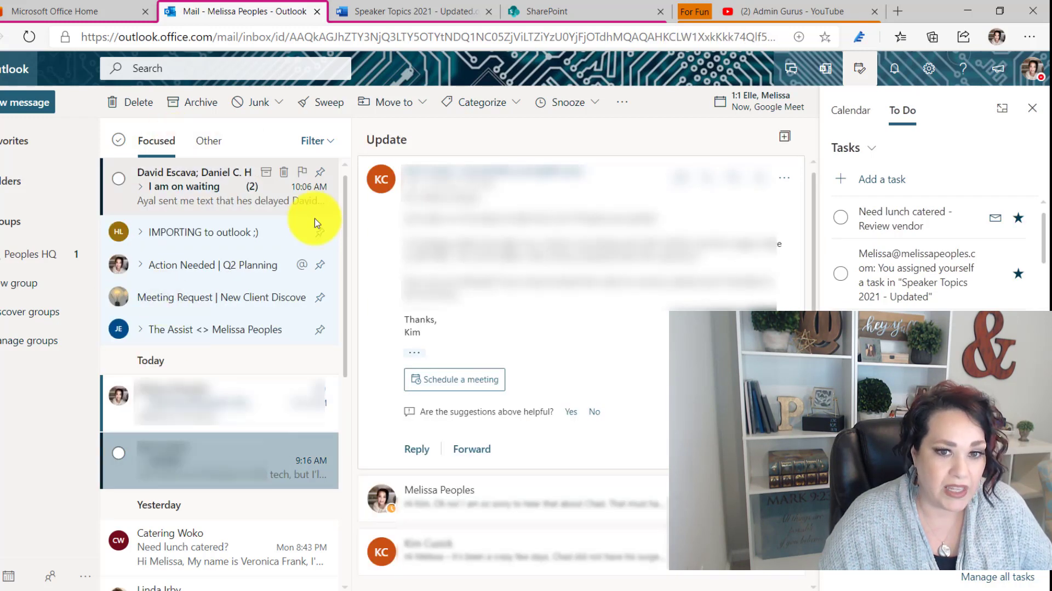
{"action": "mouse_move", "coordinate": [219, 236]}
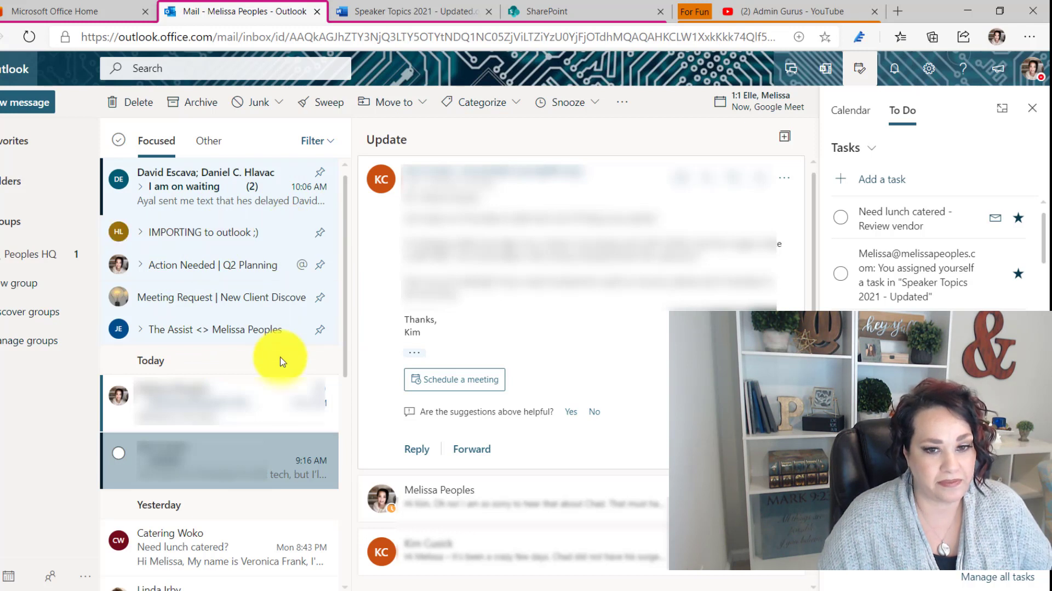
{"action": "mouse_move", "coordinate": [231, 190]}
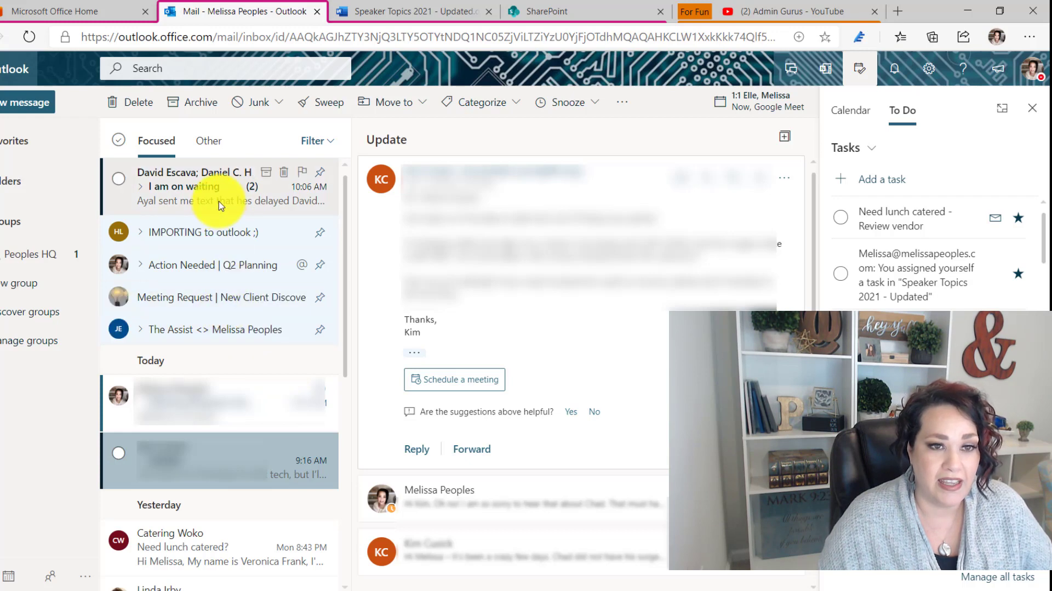
- Pin and open the 'I am on waiting' conversation in the inbox list
{"action": "left_click", "coordinate": [197, 186]}
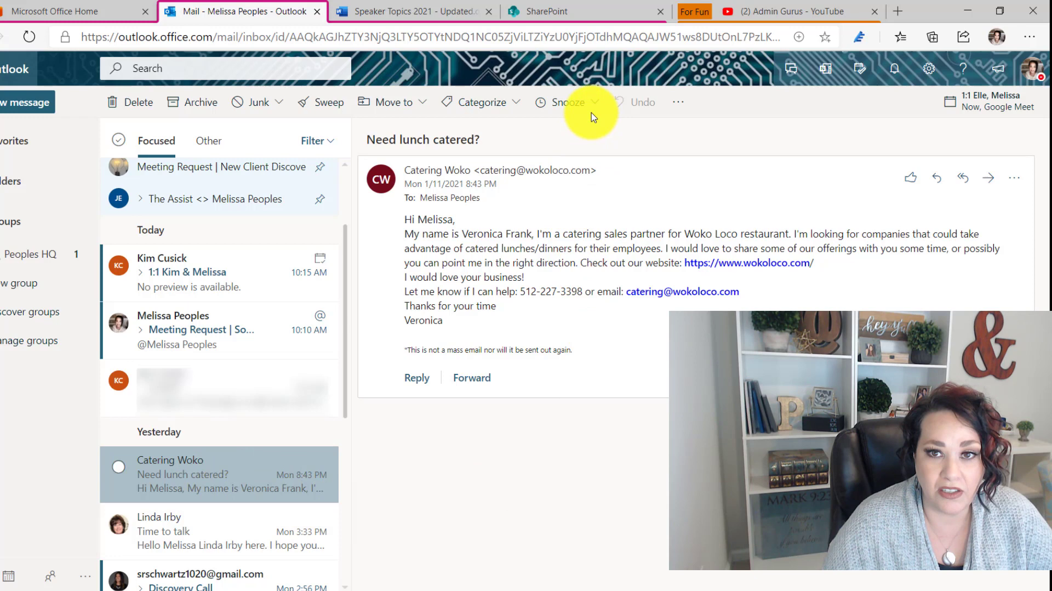
- Snooze the 'Need lunch catered?' email to a custom date of January 14 with a chosen time
{"action": "left_click", "coordinate": [569, 102]}
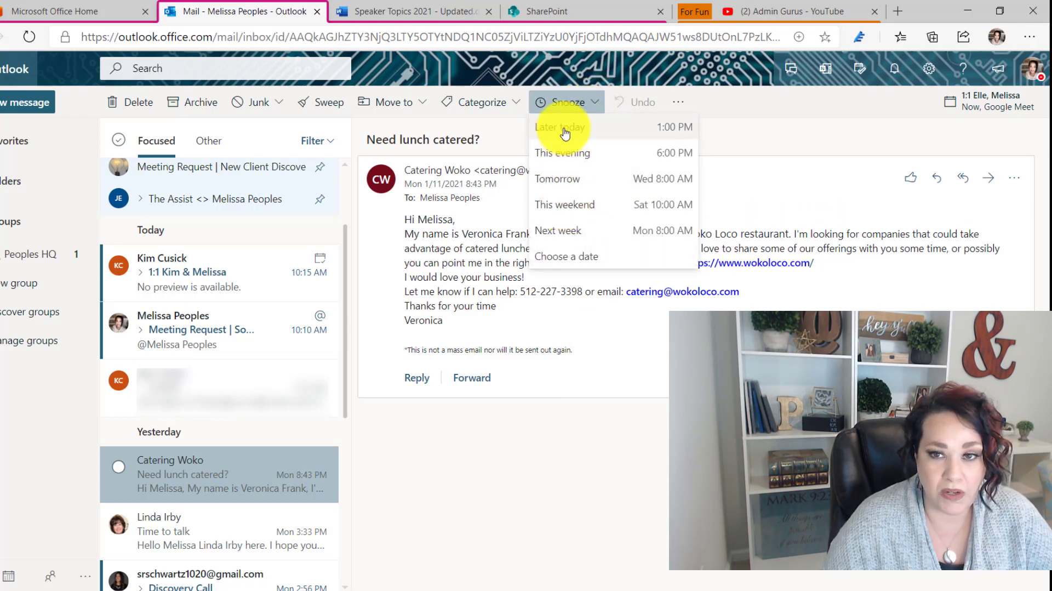
{"action": "mouse_move", "coordinate": [579, 208]}
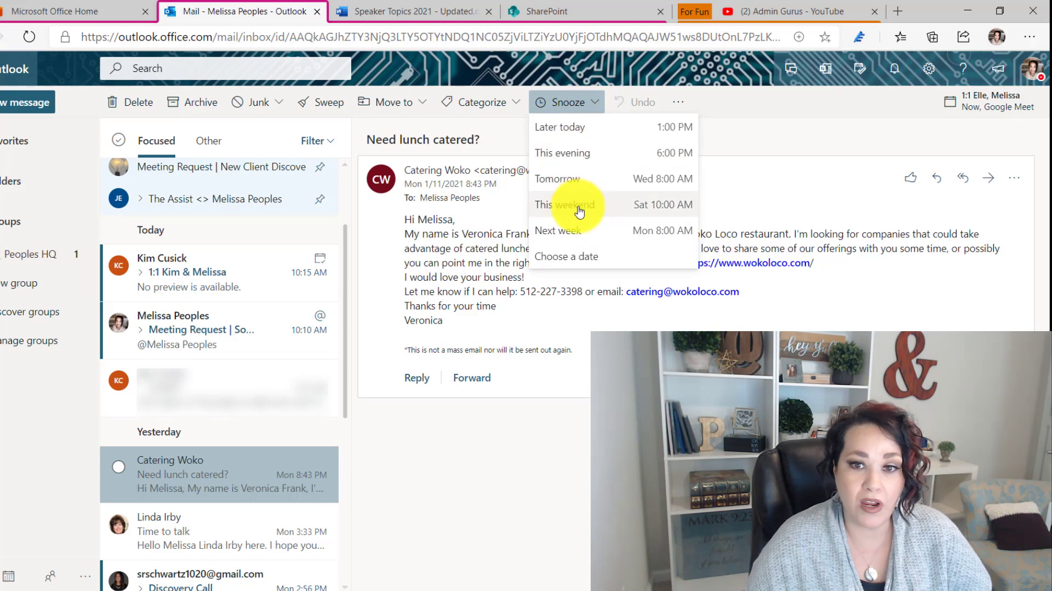
{"action": "mouse_move", "coordinate": [603, 260]}
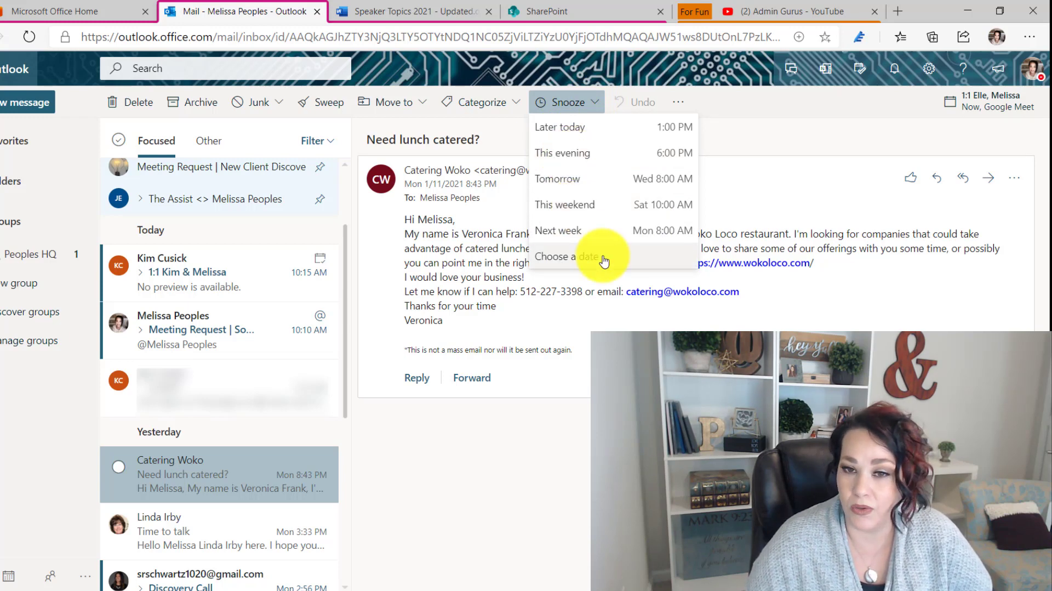
{"action": "left_click", "coordinate": [568, 256]}
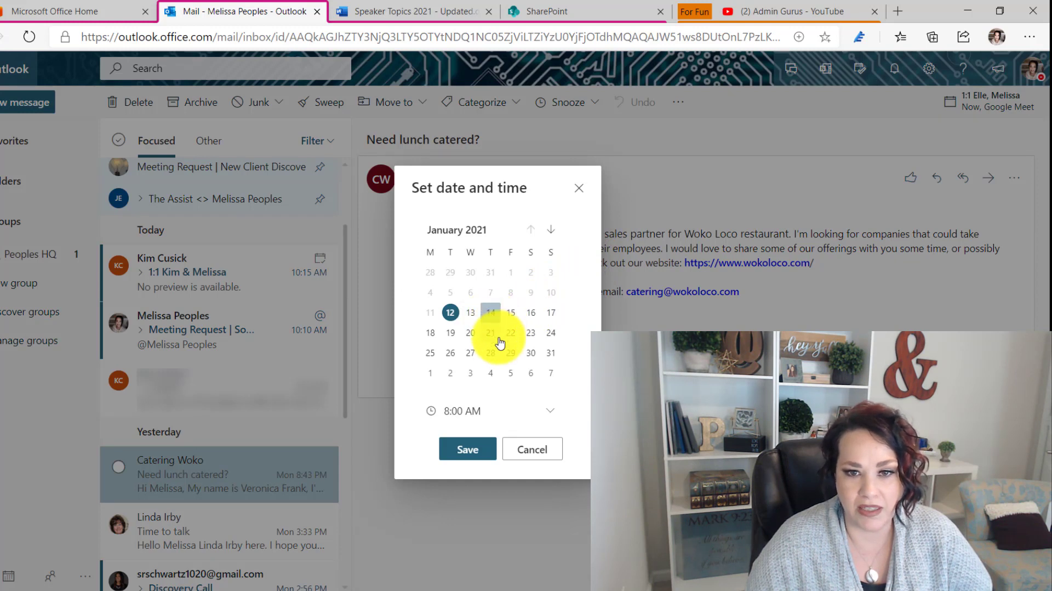
{"action": "left_click", "coordinate": [458, 411]}
{"action": "type", "text": "1"}
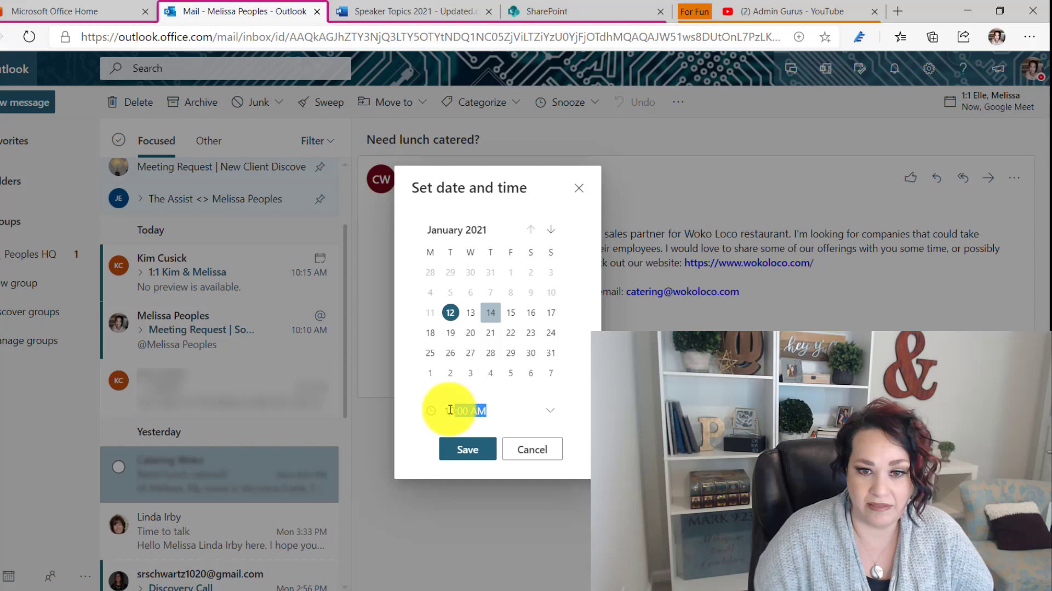
{"action": "left_click", "coordinate": [467, 448]}
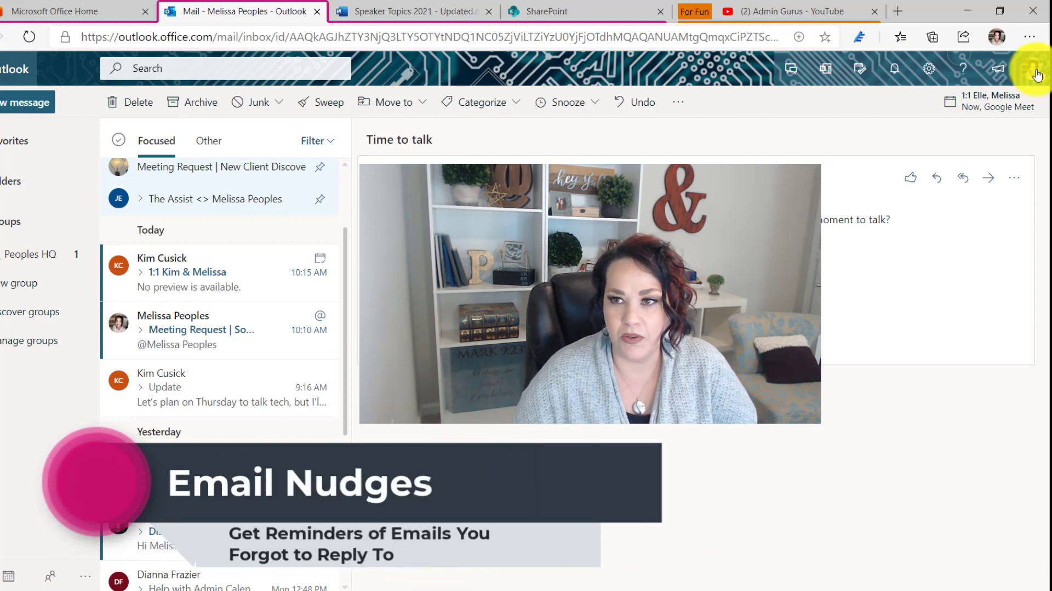
- Enable Show email nudges under Mail > Layout in the full Outlook settings
{"action": "left_click", "coordinate": [929, 70]}
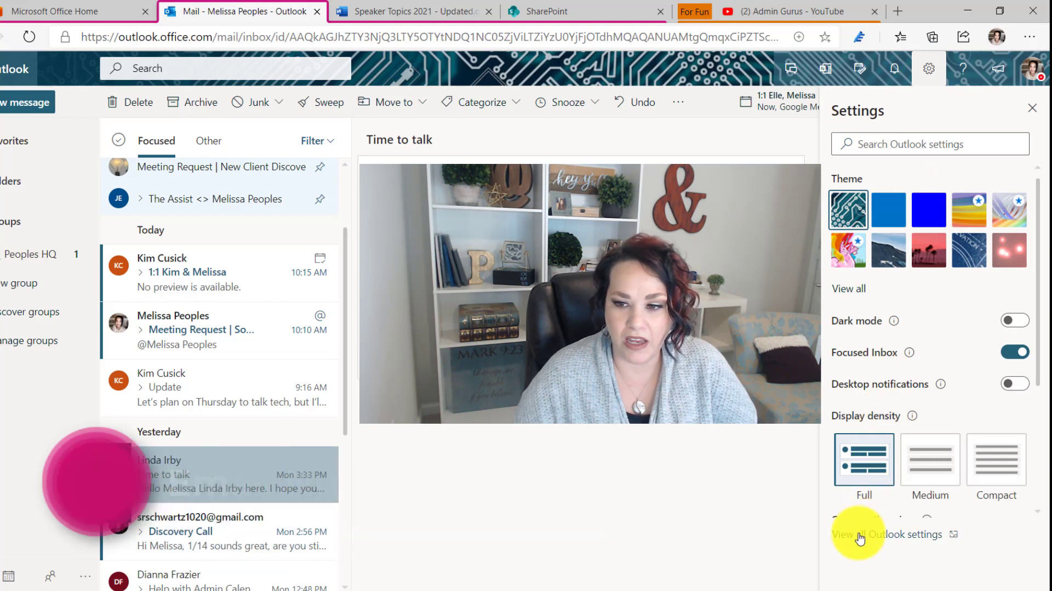
{"action": "left_click", "coordinate": [884, 535]}
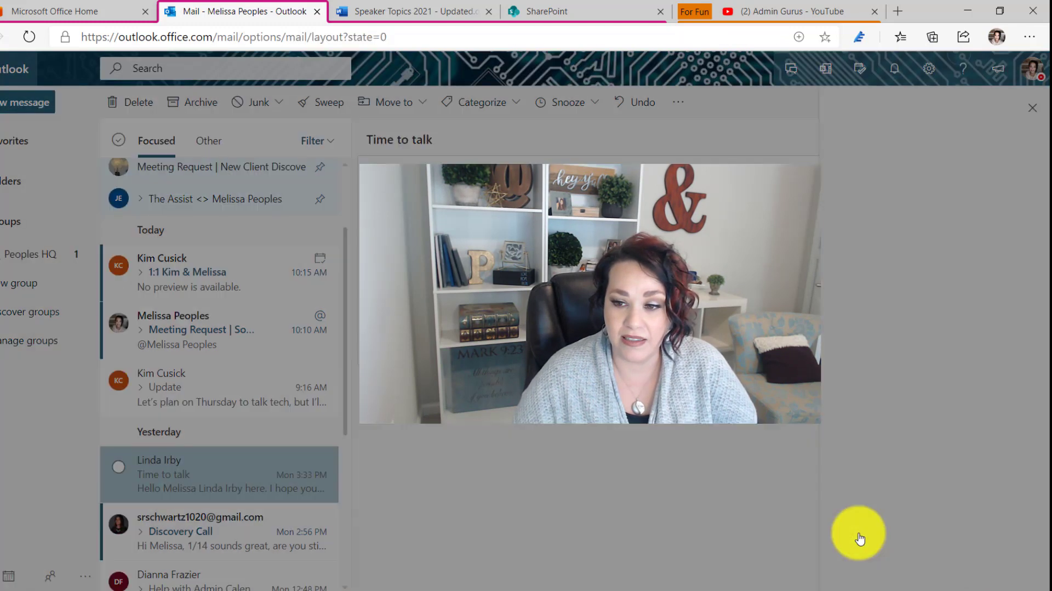
{"action": "left_click", "coordinate": [927, 68]}
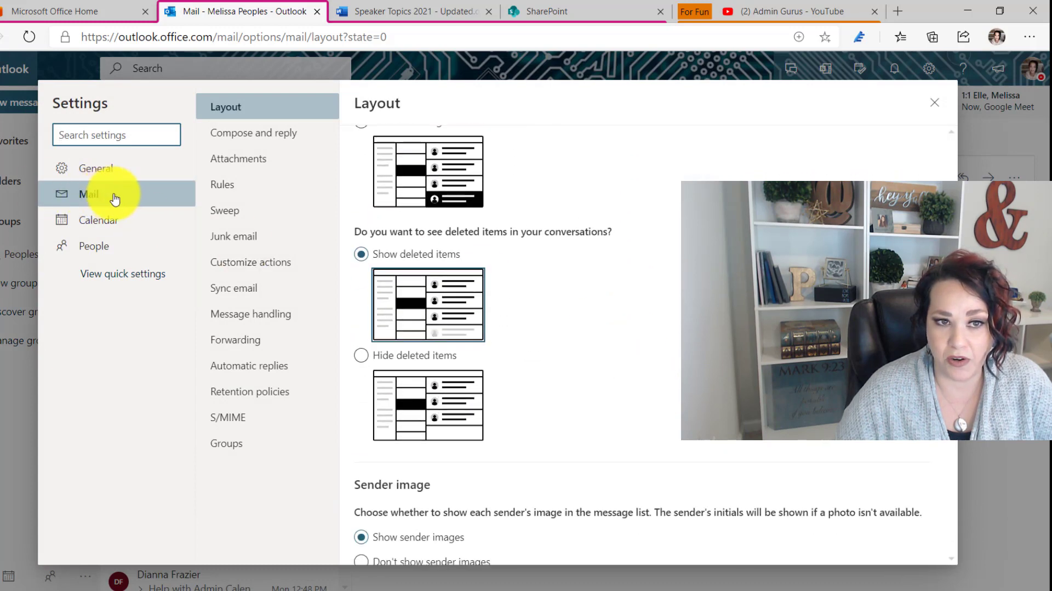
{"action": "scroll", "scroll_direction": "down", "scroll_amount": 3}
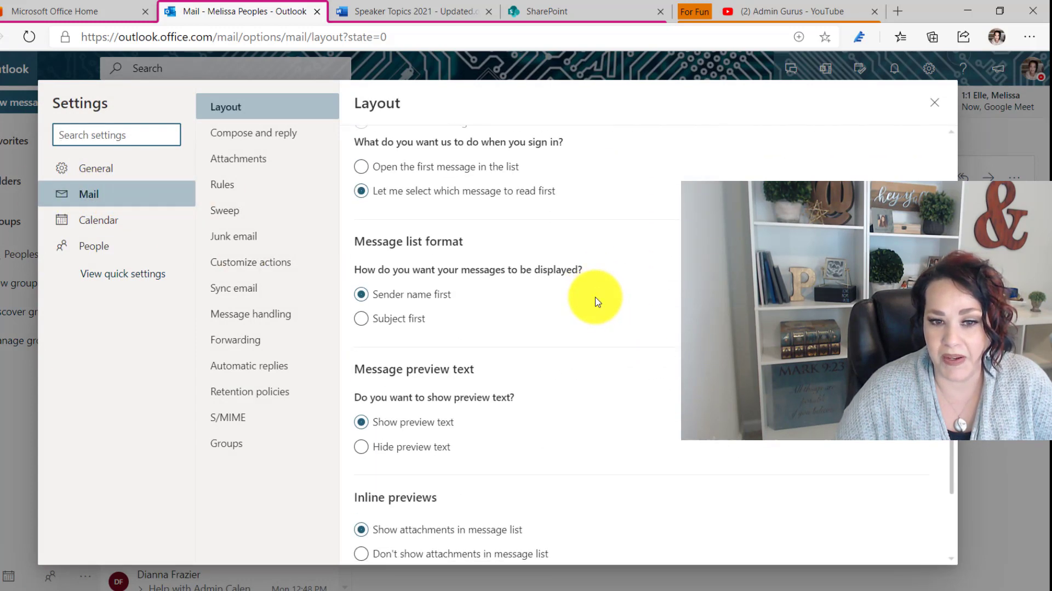
{"action": "scroll", "scroll_direction": "down", "scroll_amount": 3}
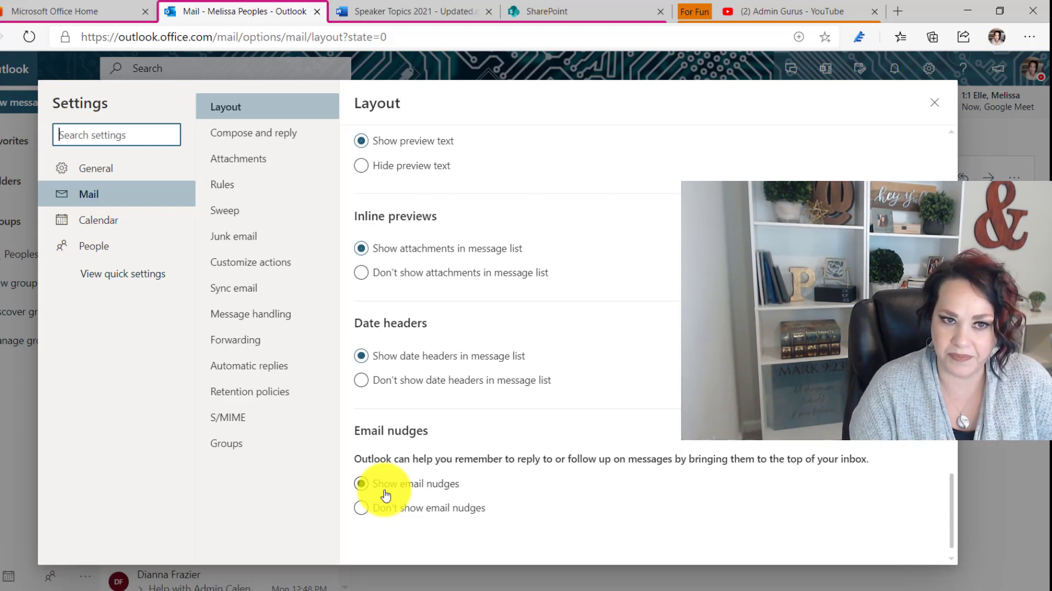
{"action": "left_click", "coordinate": [934, 103]}
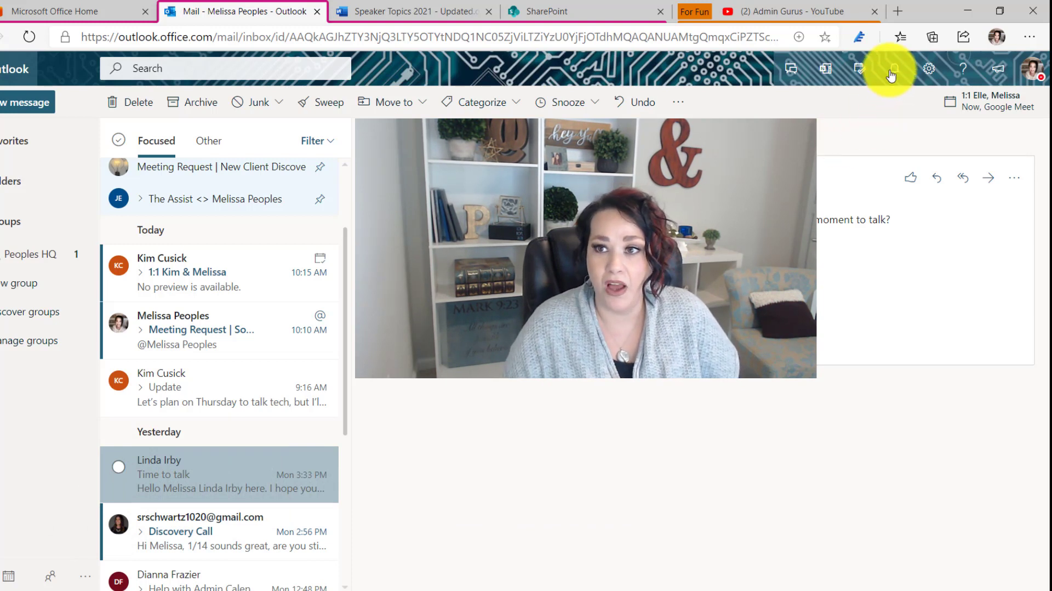
- Review the Q2 Planning mention, then follow the Speaker Topics 2021 docx mention to its comment
{"action": "left_click", "coordinate": [896, 69]}
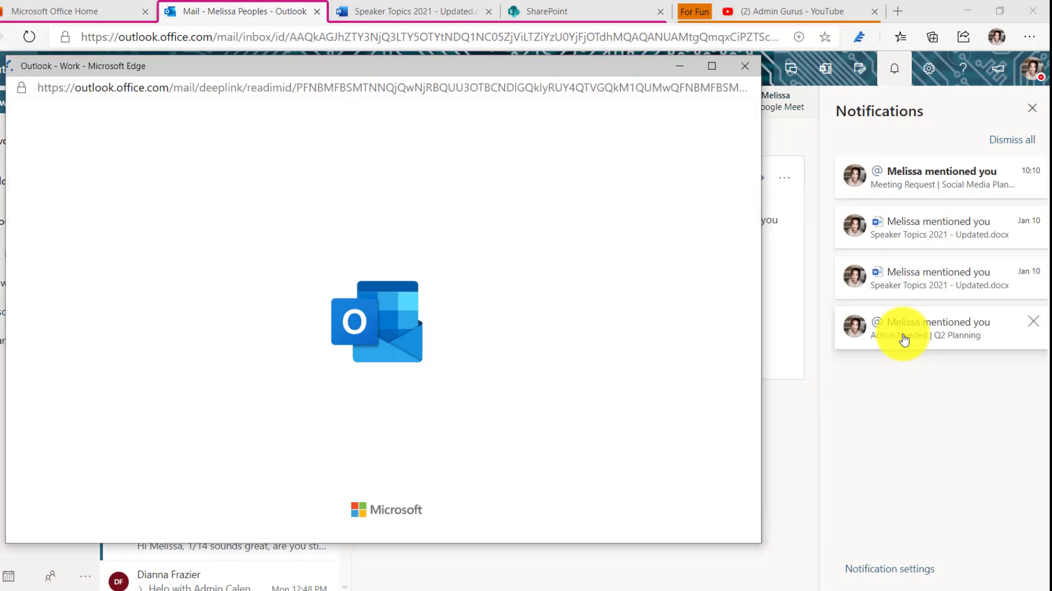
{"action": "left_click", "coordinate": [903, 337]}
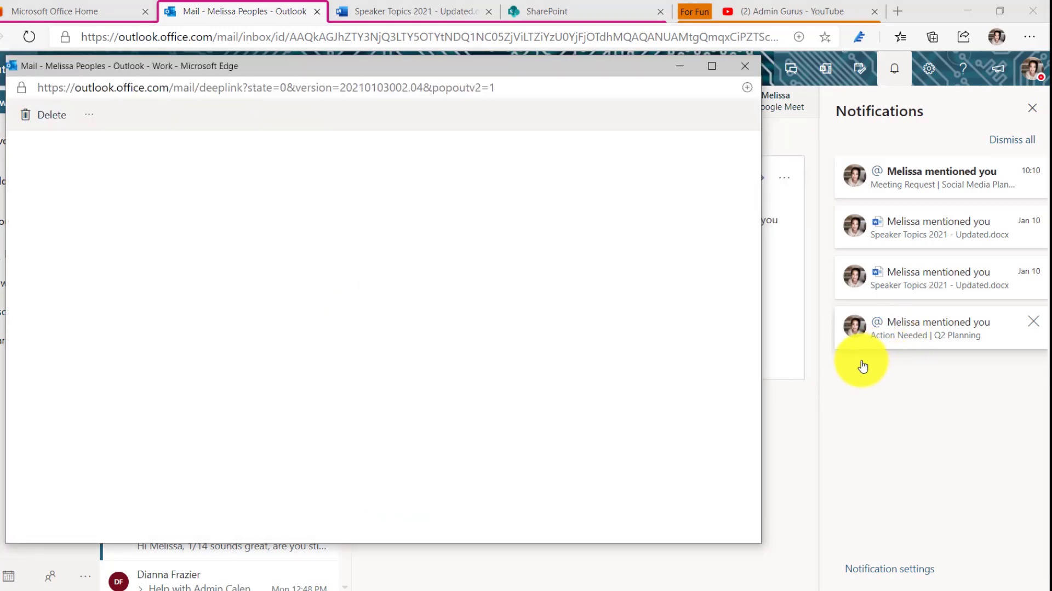
{"action": "left_click", "coordinate": [940, 329]}
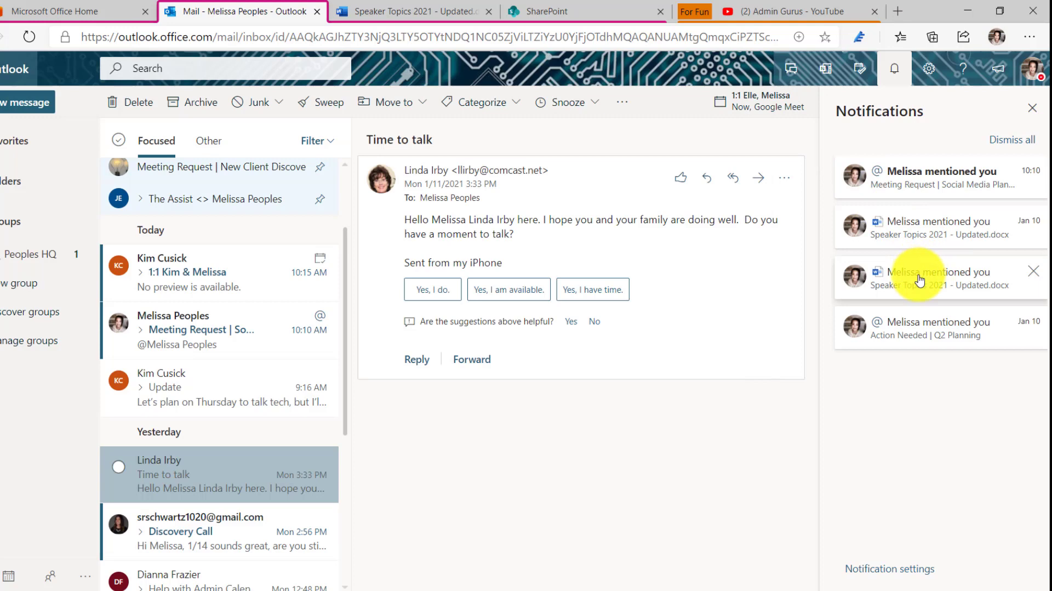
{"action": "left_click", "coordinate": [919, 279]}
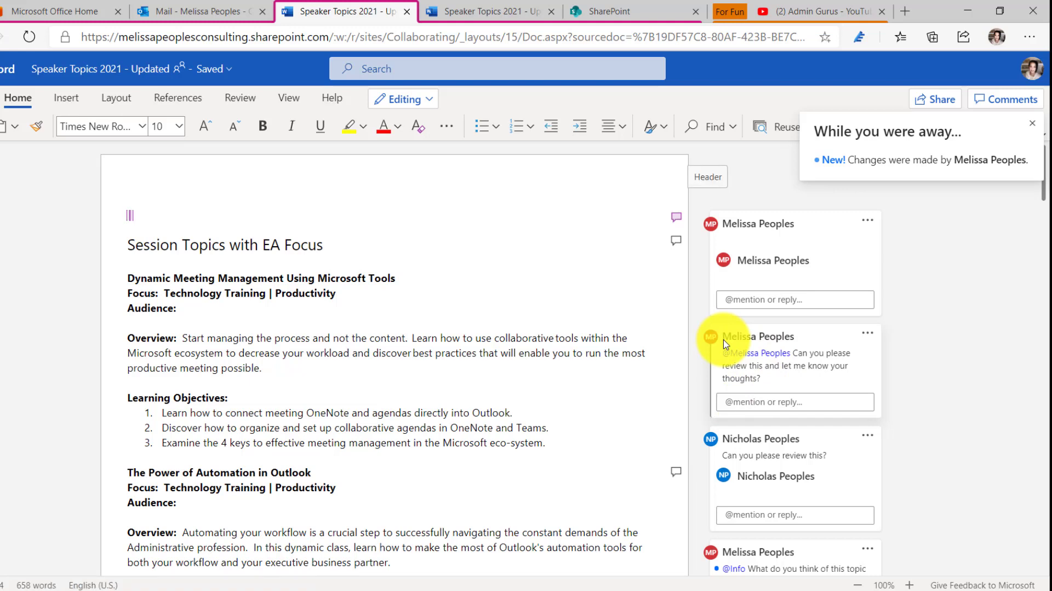
{"action": "left_click", "coordinate": [198, 11]}
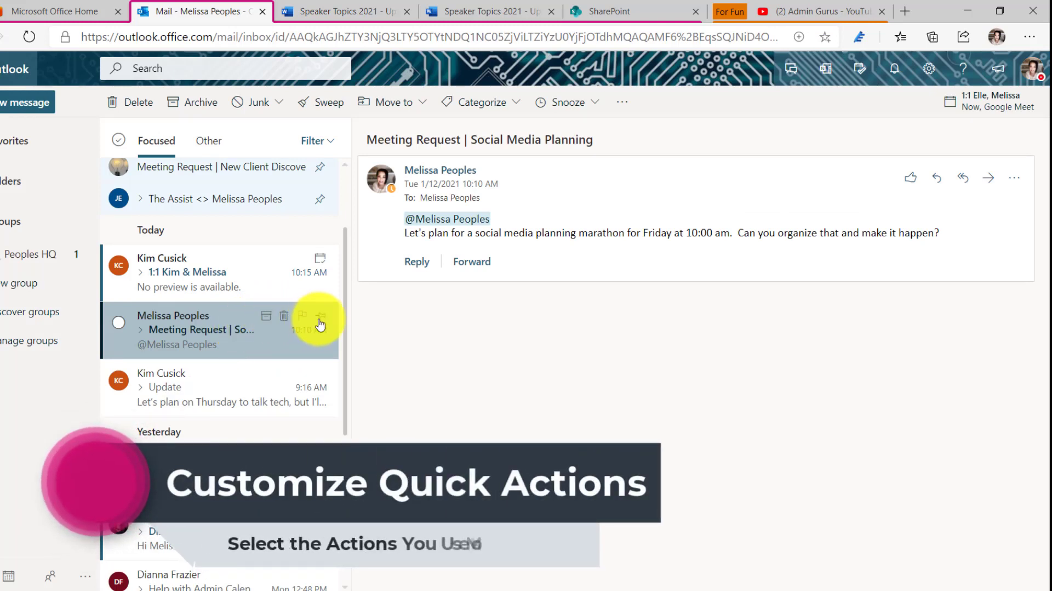
{"action": "mouse_move", "coordinate": [320, 316]}
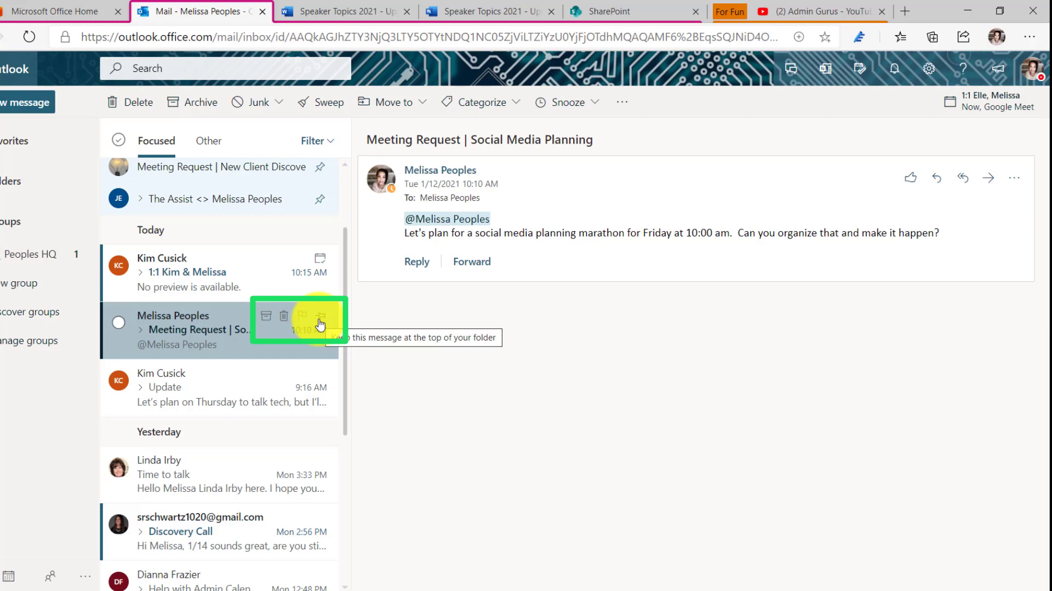
{"action": "mouse_move", "coordinate": [320, 322]}
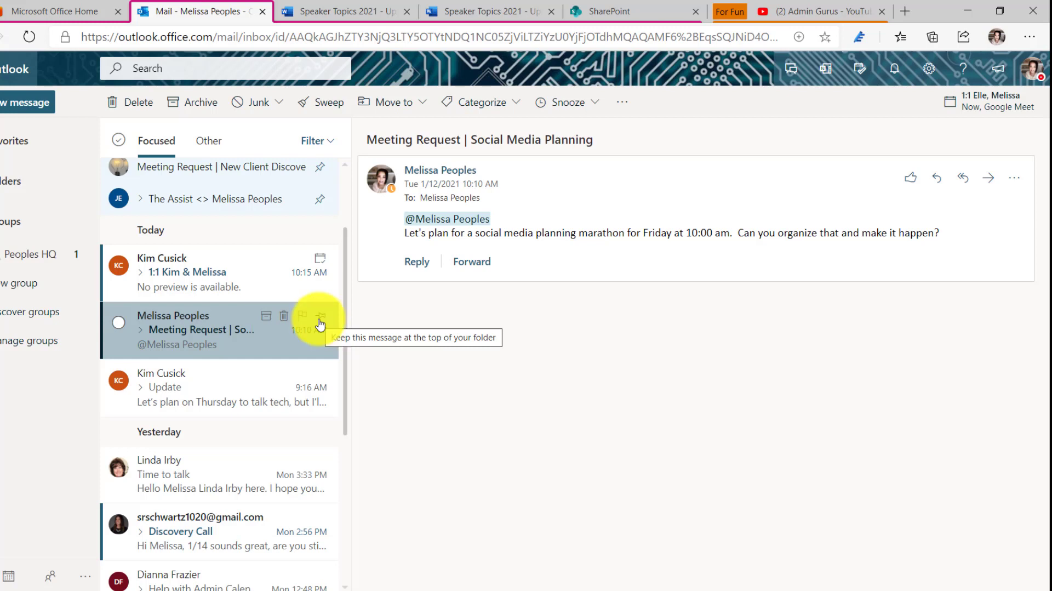
{"action": "mouse_move", "coordinate": [934, 70]}
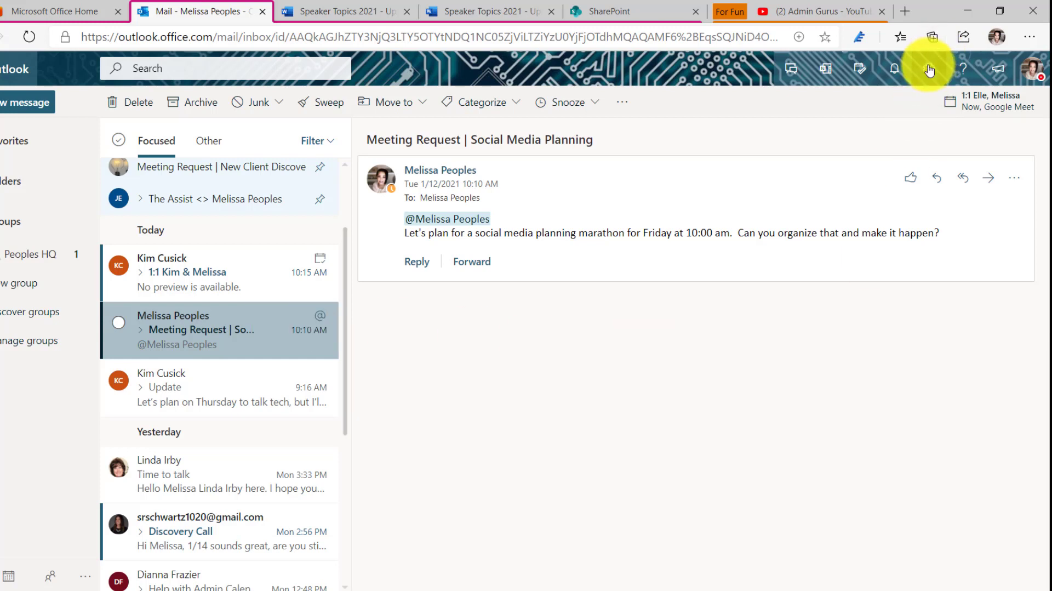
- Reach the Mail > Customize actions page in the full Outlook settings
{"action": "left_click", "coordinate": [928, 68]}
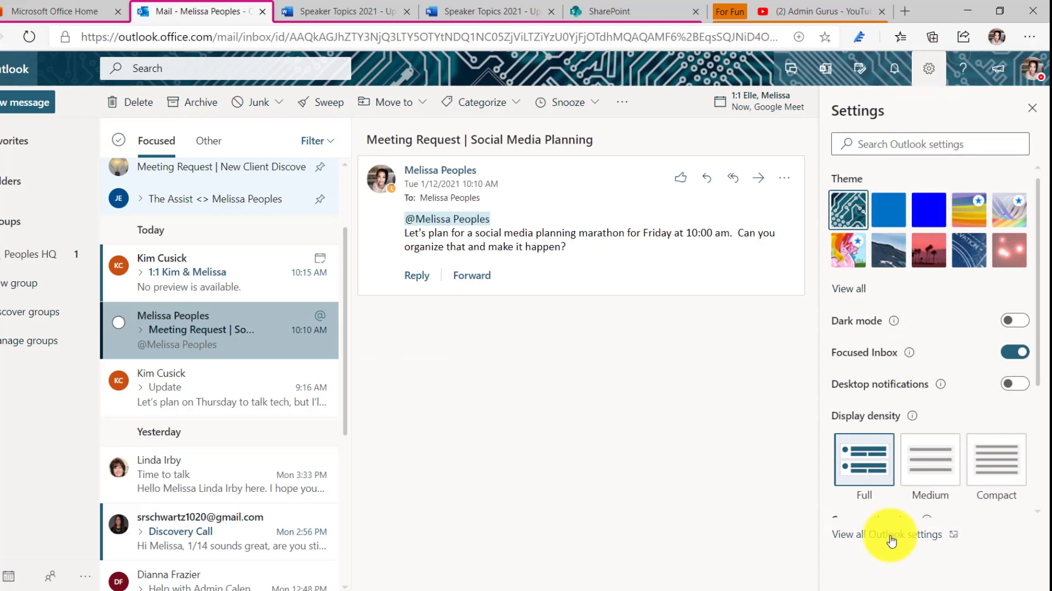
{"action": "left_click", "coordinate": [888, 535]}
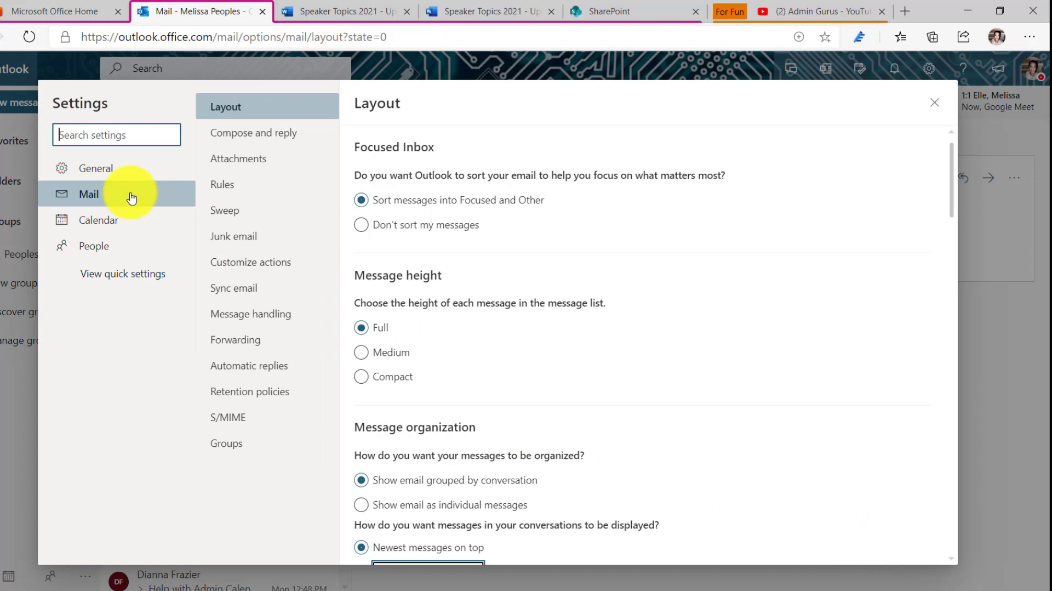
{"action": "mouse_move", "coordinate": [311, 268]}
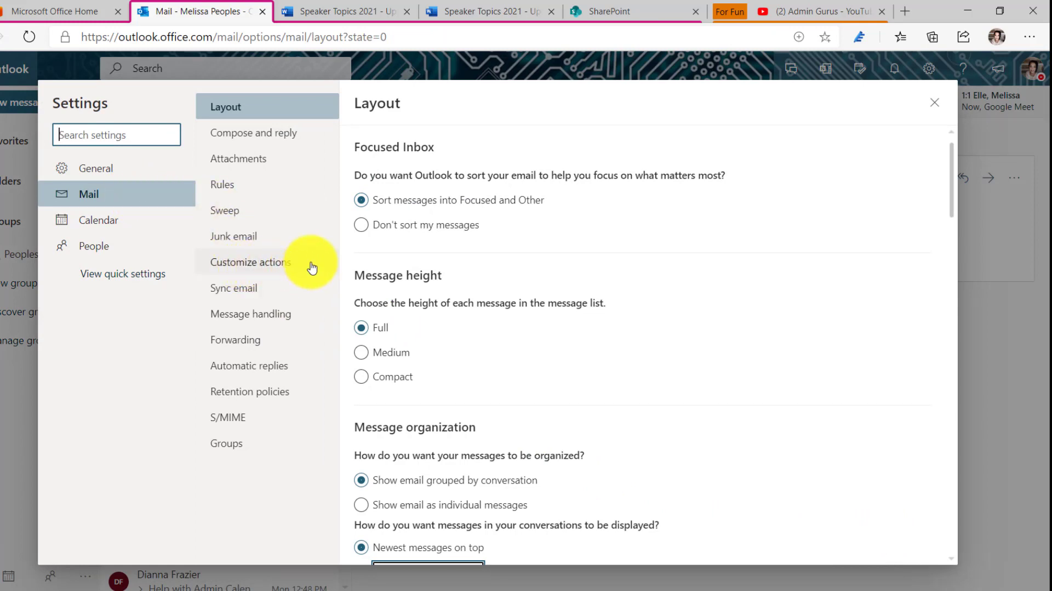
{"action": "left_click", "coordinate": [251, 262]}
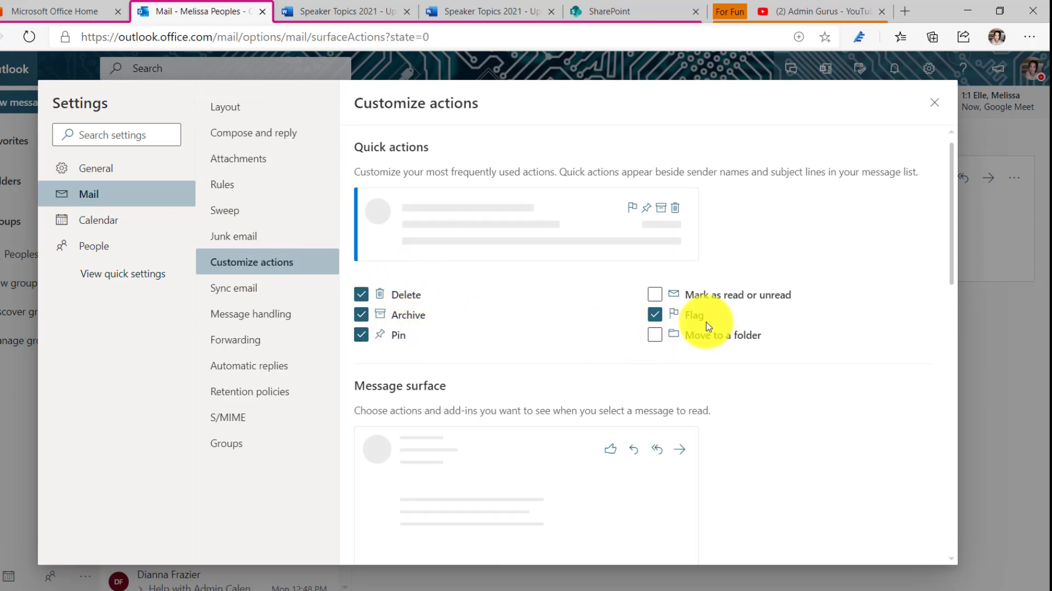
{"action": "mouse_move", "coordinate": [710, 347]}
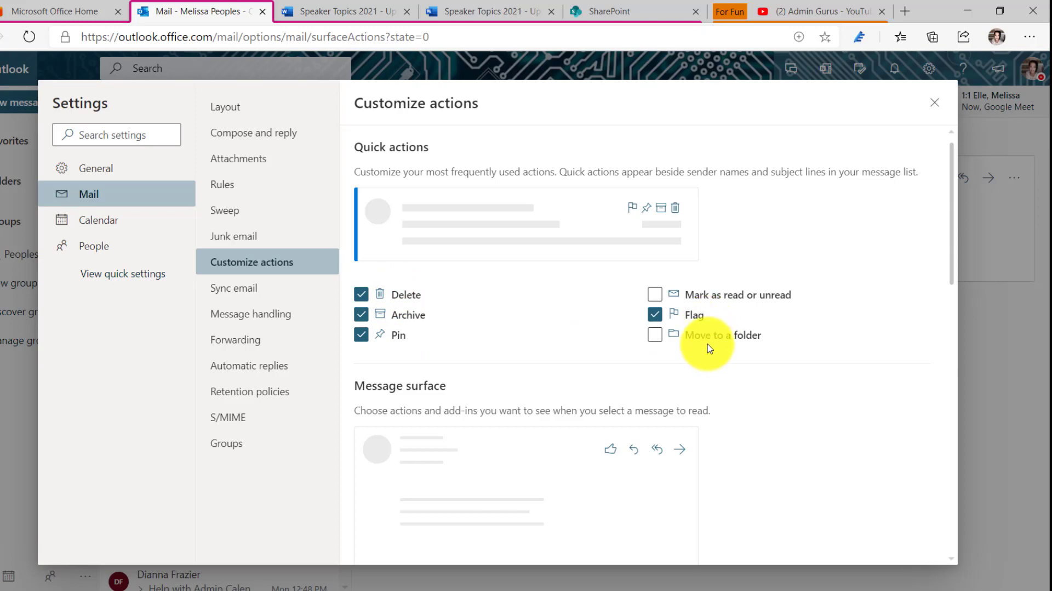
- Try Move and Mark as read (hitting the four-action limit), keep Archive, Pin and Flag, and save
{"action": "left_click", "coordinate": [654, 335]}
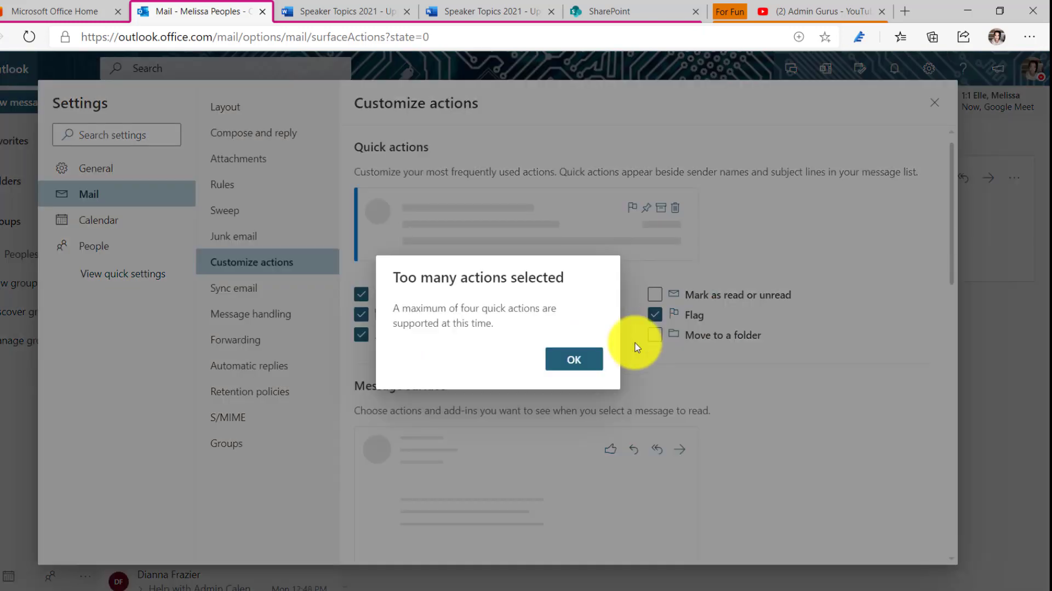
{"action": "left_click", "coordinate": [574, 360]}
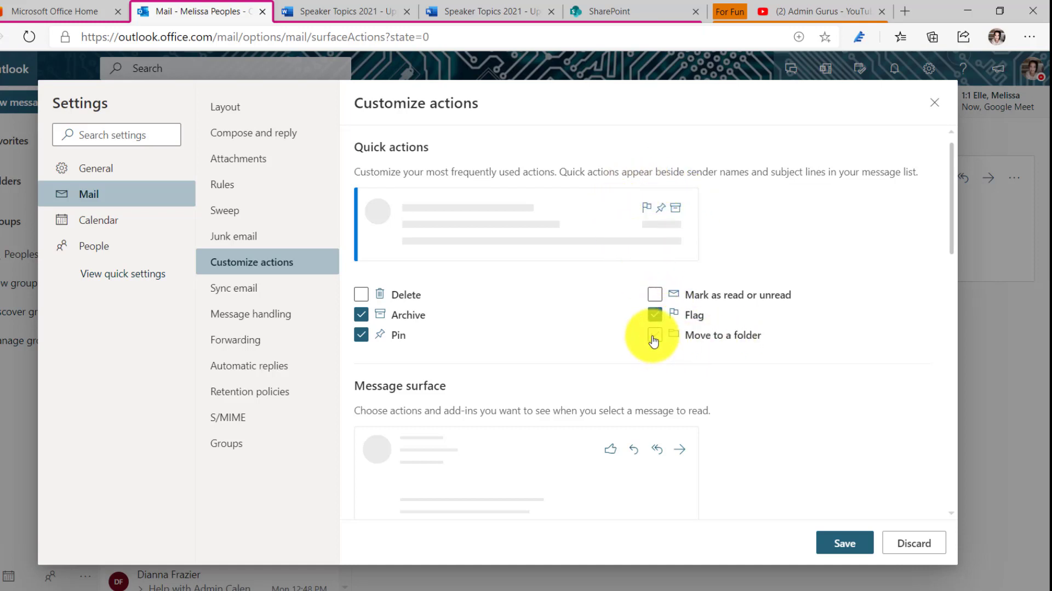
{"action": "left_click", "coordinate": [654, 335]}
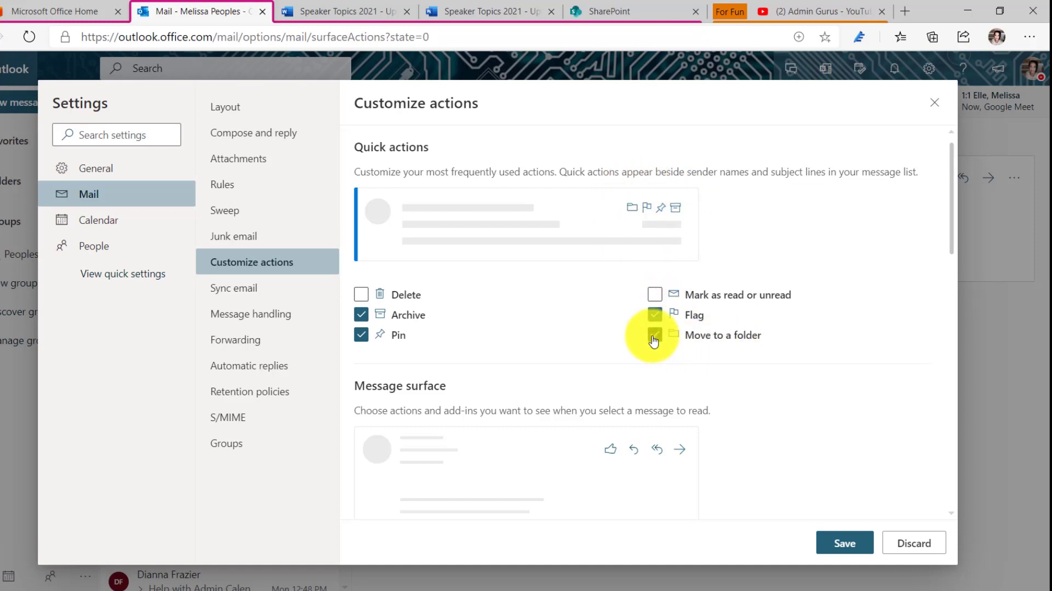
{"action": "left_click", "coordinate": [655, 336]}
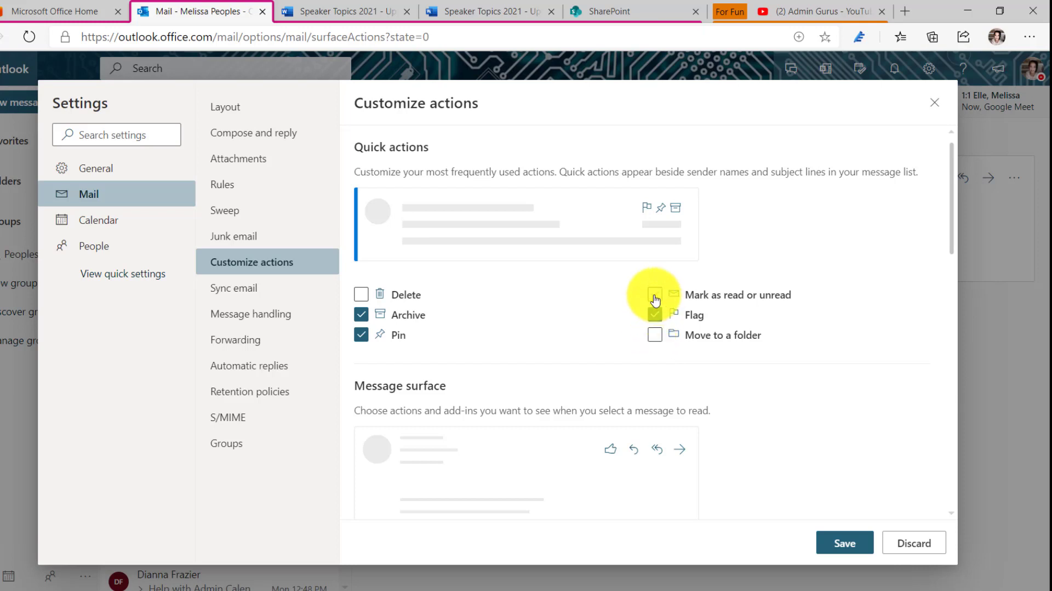
{"action": "left_click", "coordinate": [654, 295]}
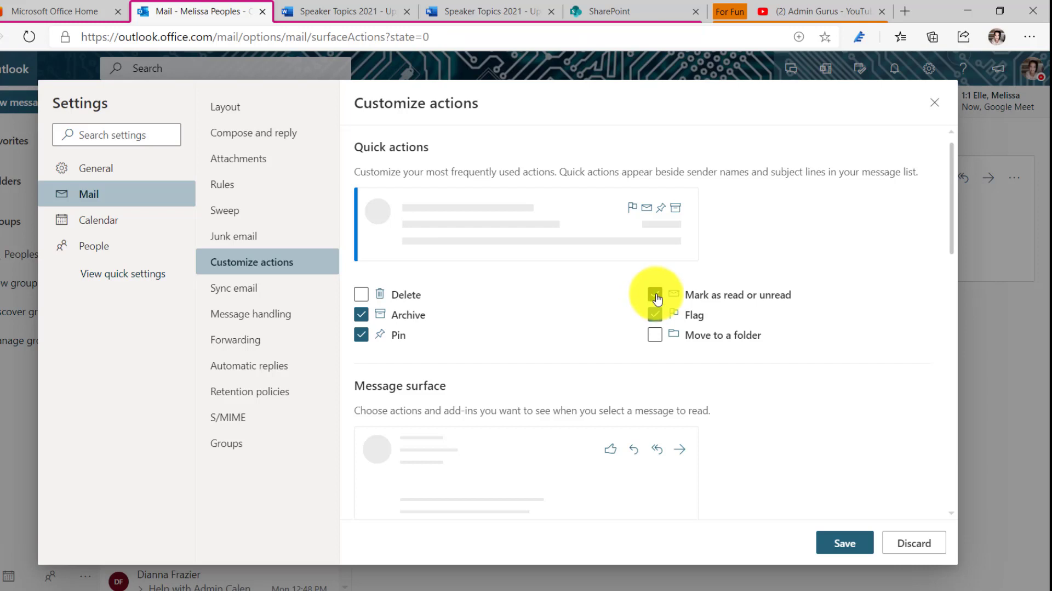
{"action": "left_click", "coordinate": [655, 295]}
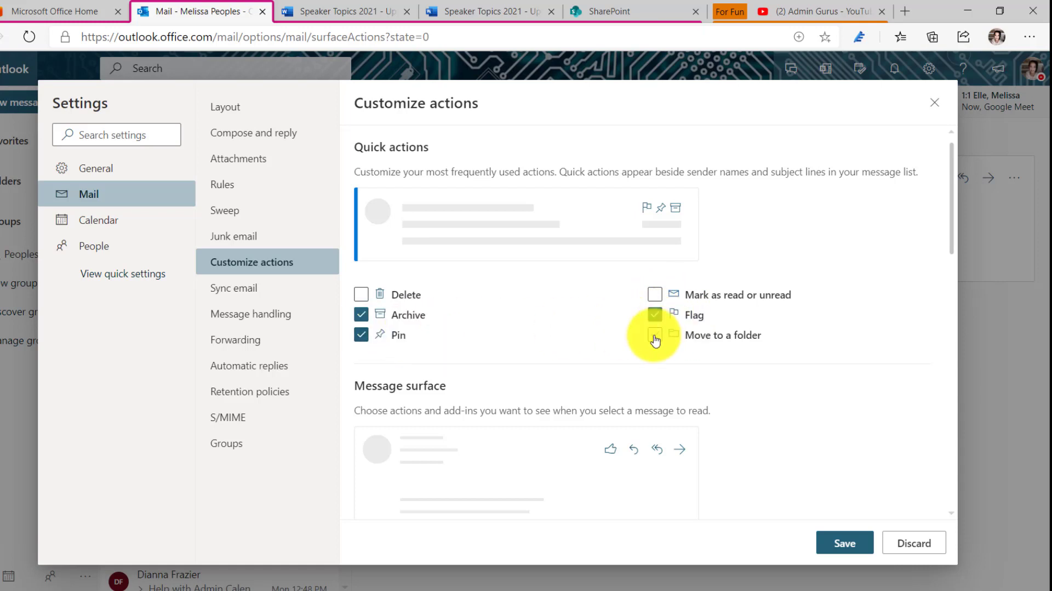
{"action": "left_click", "coordinate": [654, 336]}
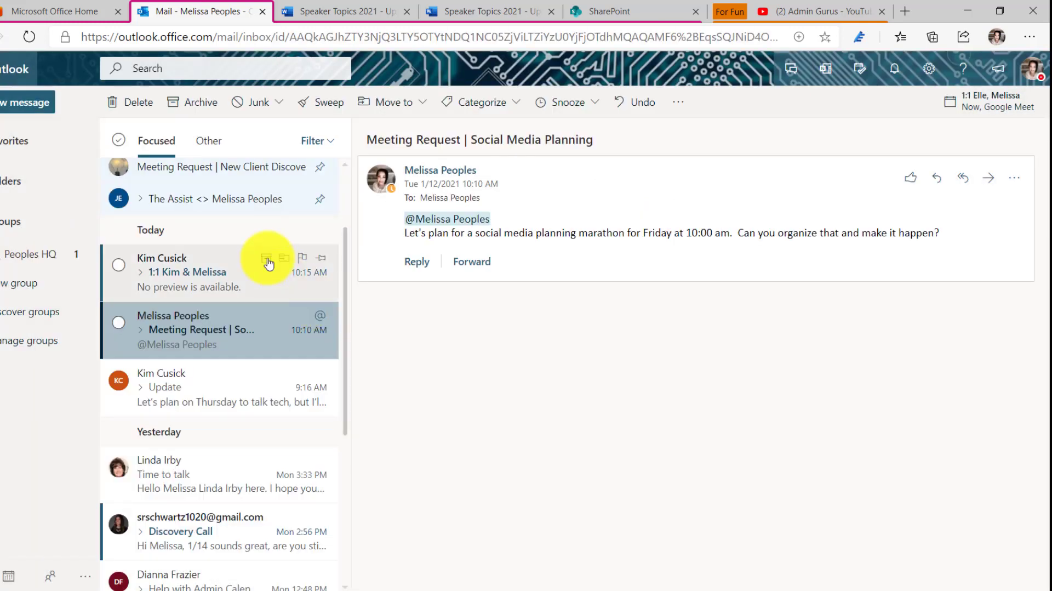
{"action": "mouse_move", "coordinate": [285, 319]}
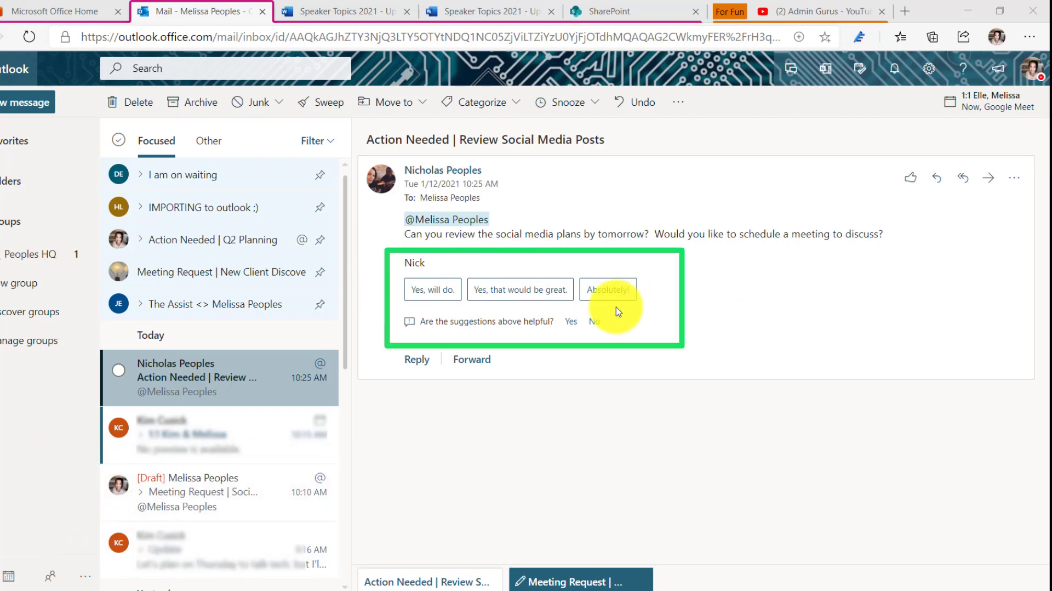
- Reply to Review Social Media Posts with the suggestion 'Yes, that would be great.'
{"action": "left_click", "coordinate": [519, 289]}
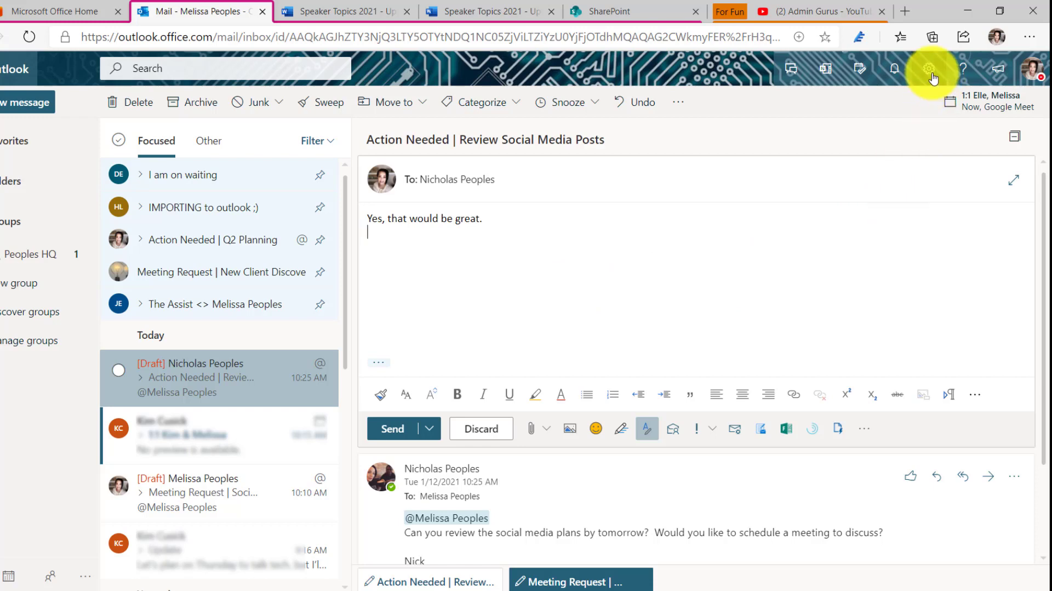
{"action": "left_click", "coordinate": [929, 68]}
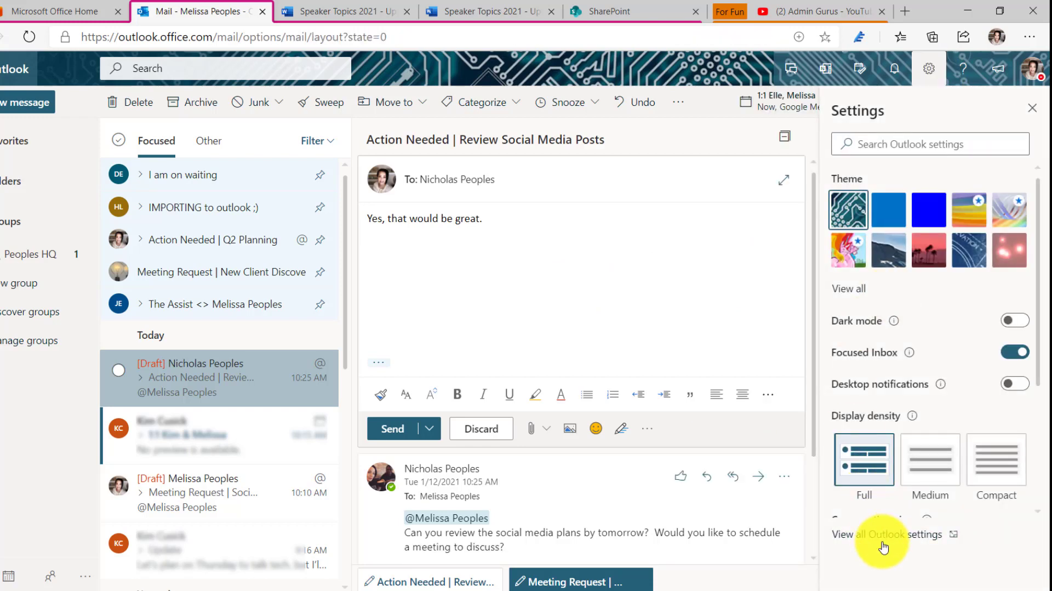
- Browse the Mail > Compose and reply options in the full Outlook settings
{"action": "left_click", "coordinate": [882, 535]}
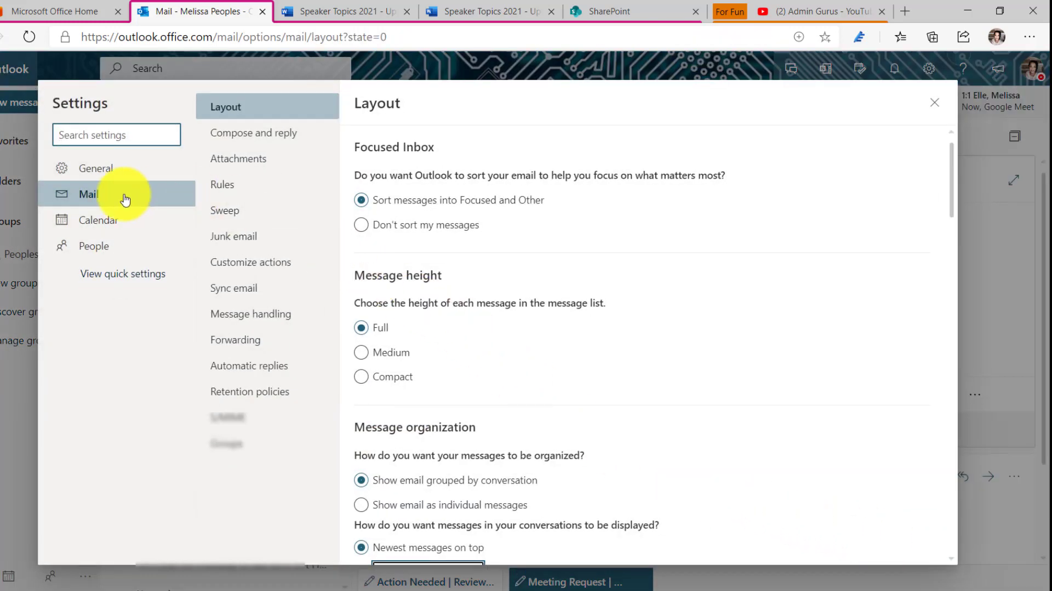
{"action": "mouse_move", "coordinate": [277, 142]}
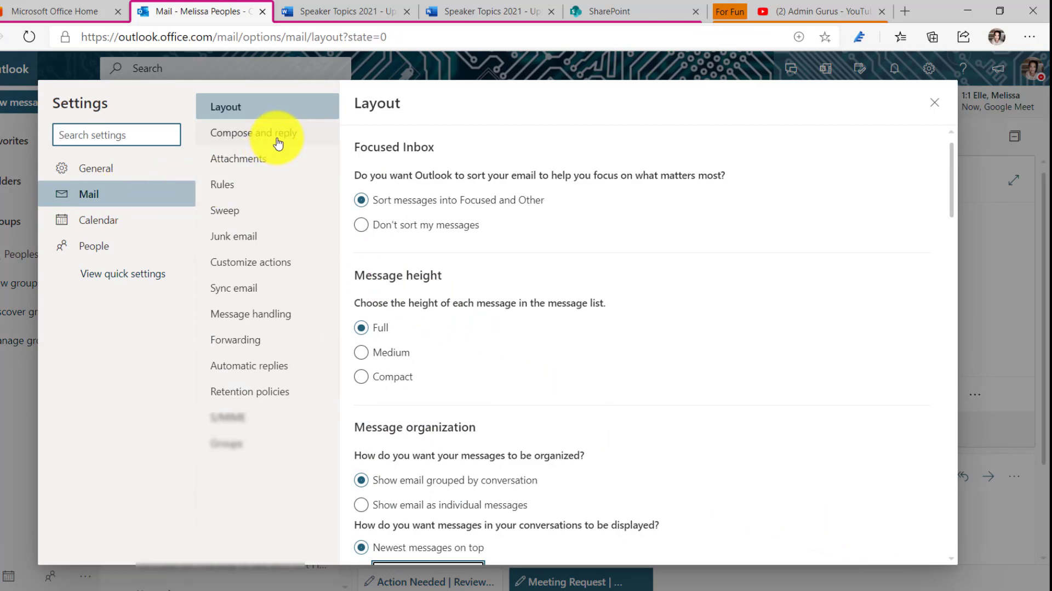
{"action": "left_click", "coordinate": [257, 133]}
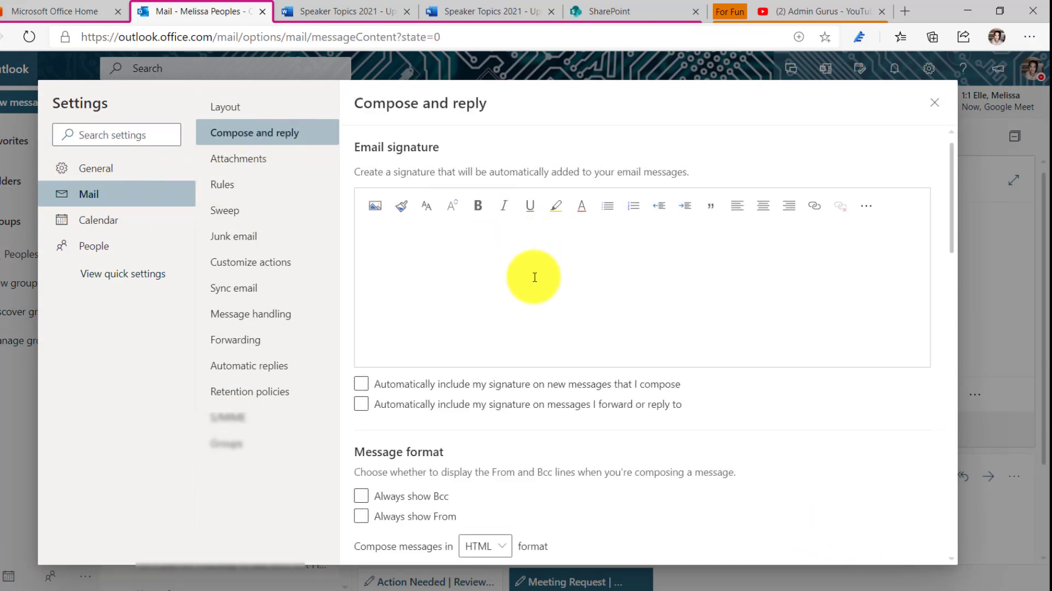
{"action": "scroll", "scroll_direction": "down", "scroll_amount": 3}
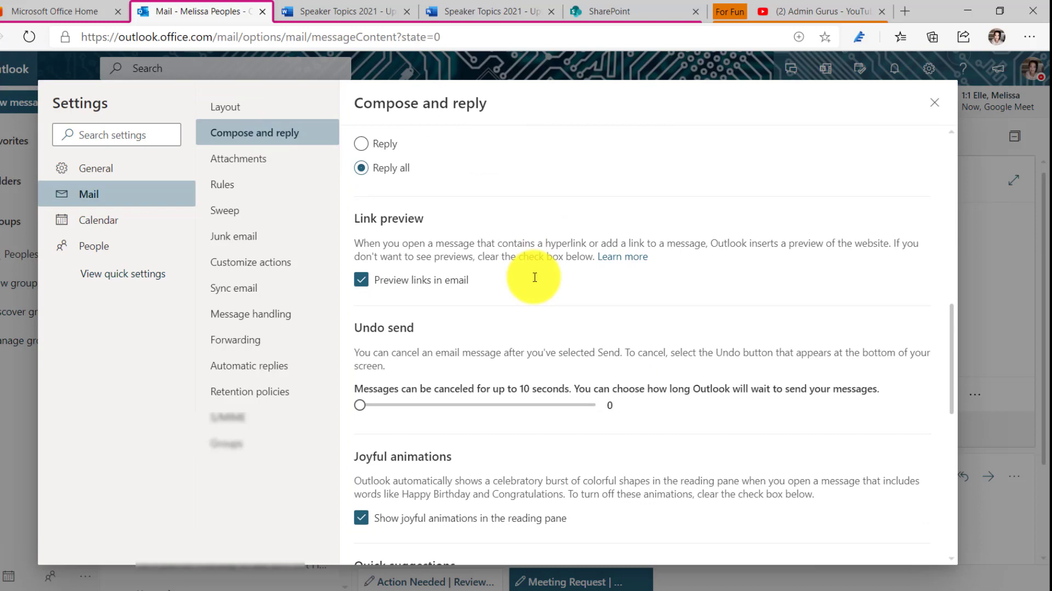
{"action": "scroll", "scroll_direction": "down", "scroll_amount": 3}
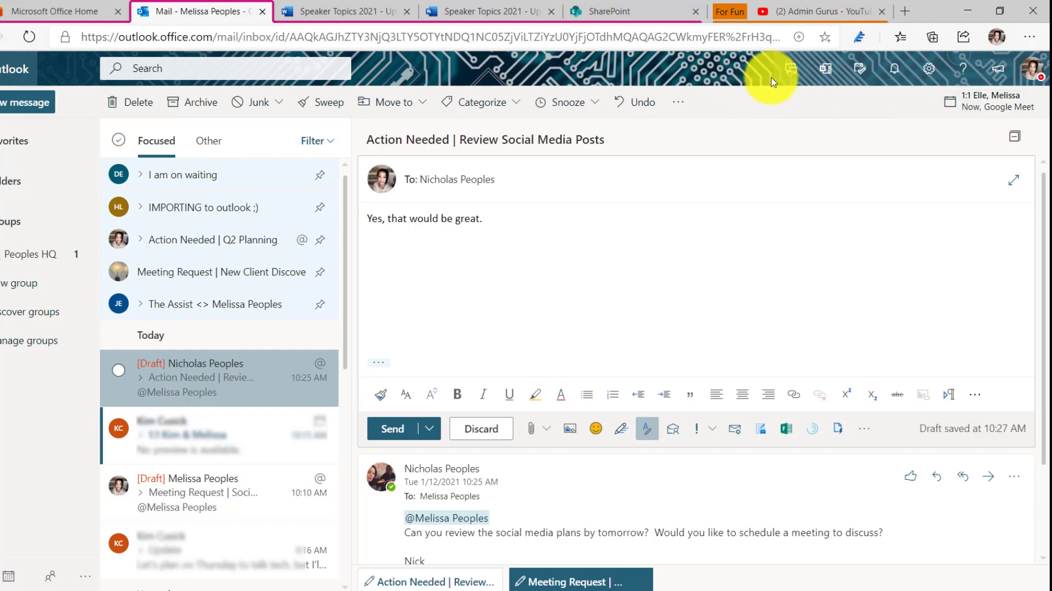
{"action": "mouse_move", "coordinate": [825, 80]}
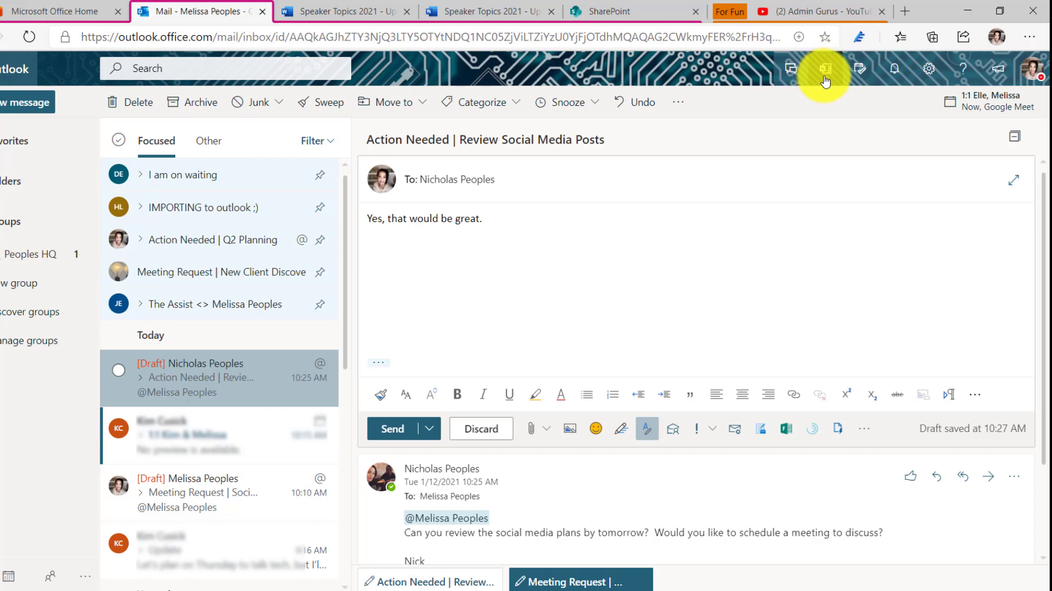
- Show the OneNote feed of sticky notes in a pane beside the saved reply draft
{"action": "left_click", "coordinate": [827, 69]}
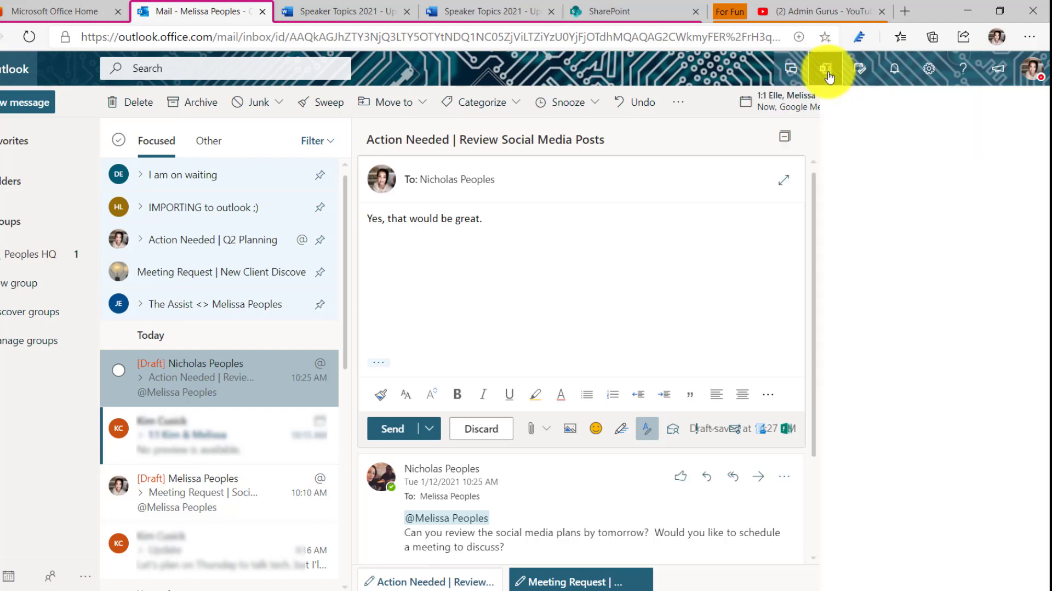
{"action": "left_click", "coordinate": [824, 68]}
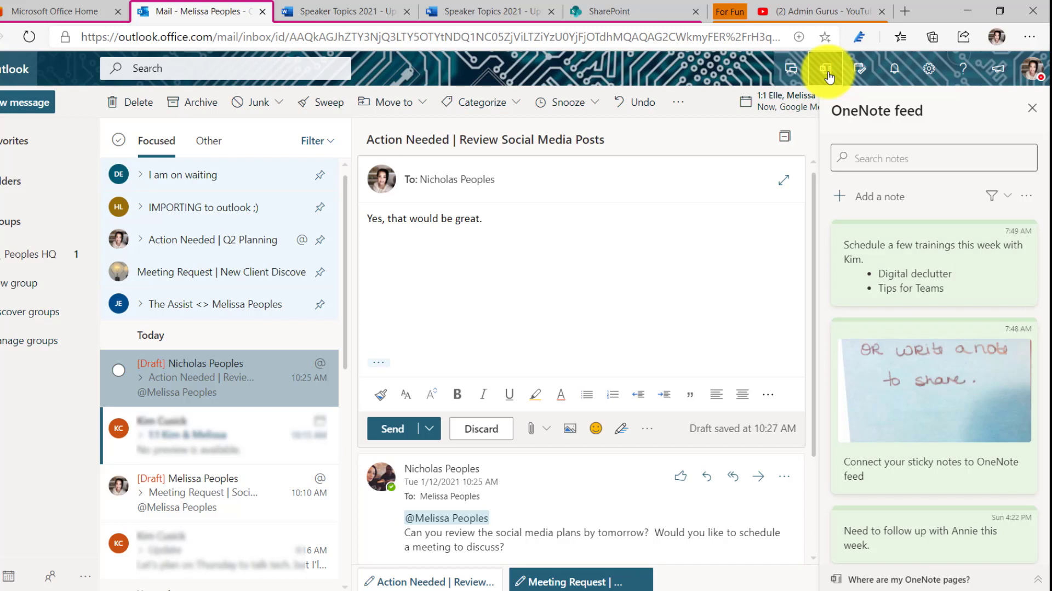
{"action": "mouse_move", "coordinate": [965, 329]}
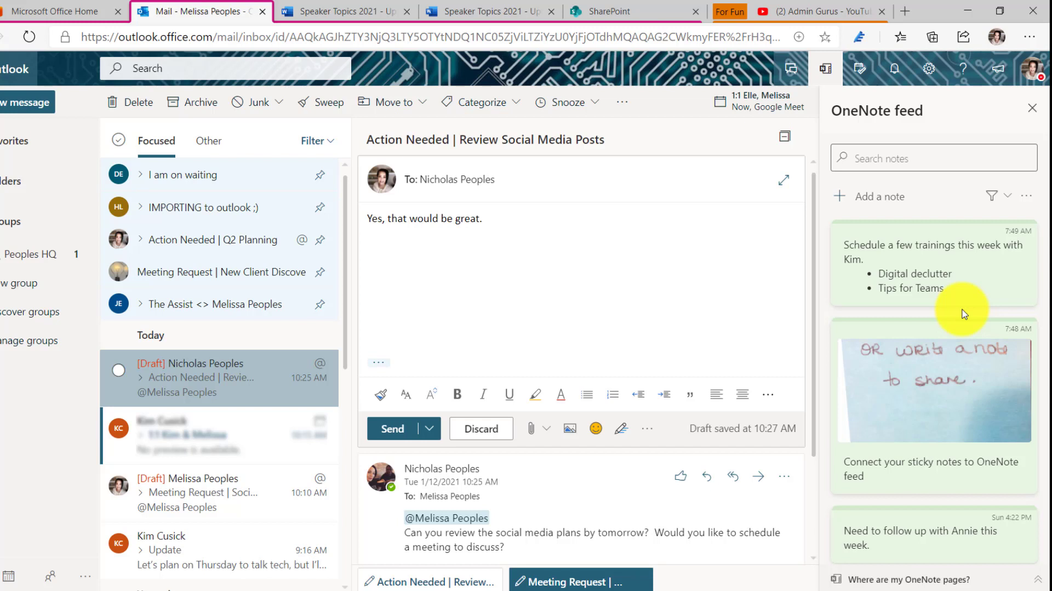
{"action": "mouse_move", "coordinate": [946, 345]}
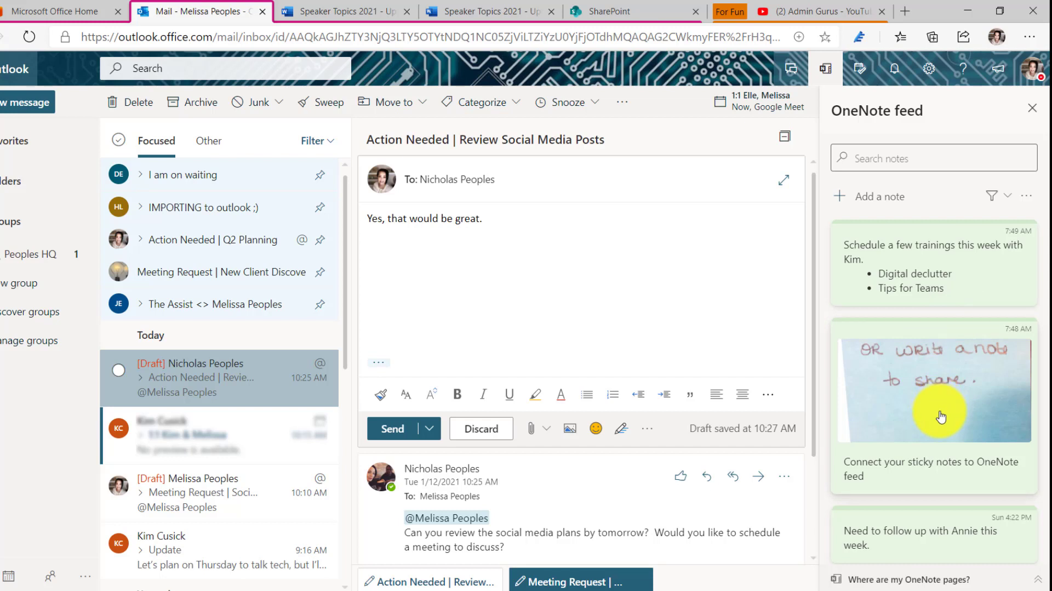
{"action": "mouse_move", "coordinate": [934, 421]}
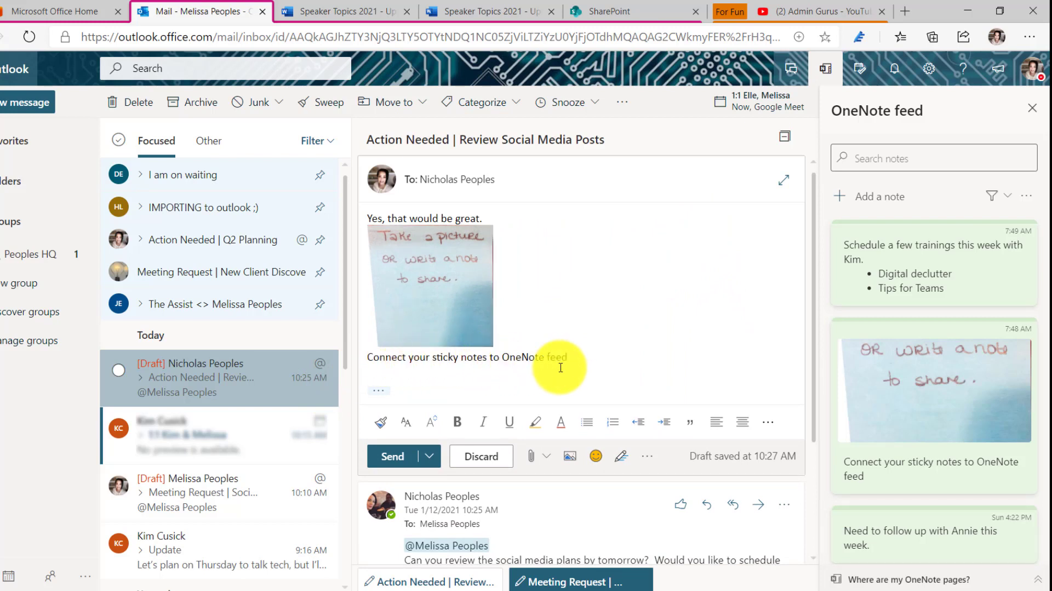
- Drop the picture sticky note card from the feed into the reply's message body
{"action": "left_click", "coordinate": [429, 285]}
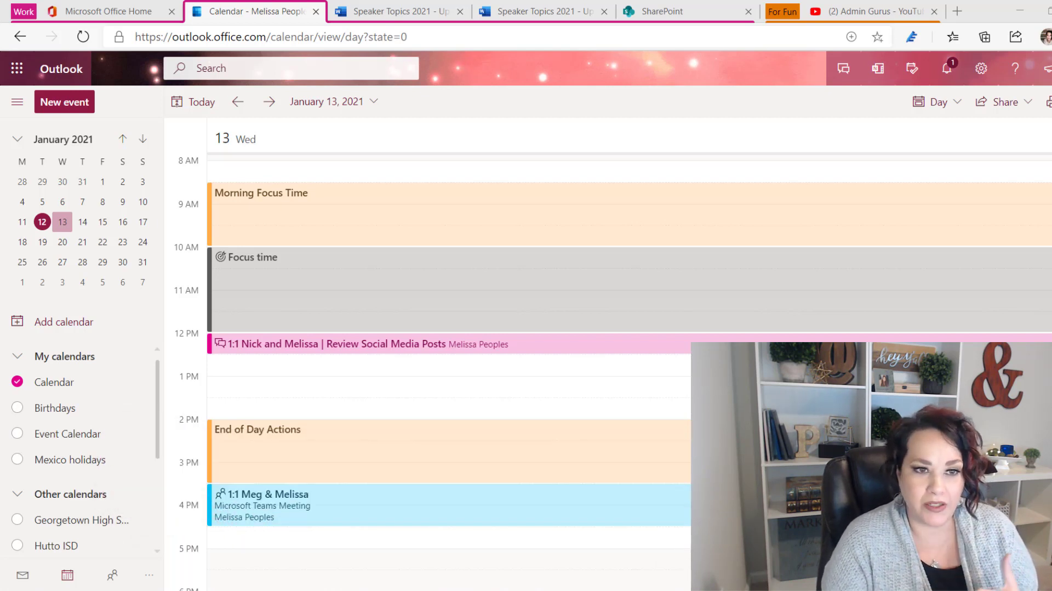
{"action": "mouse_move", "coordinate": [59, 318]}
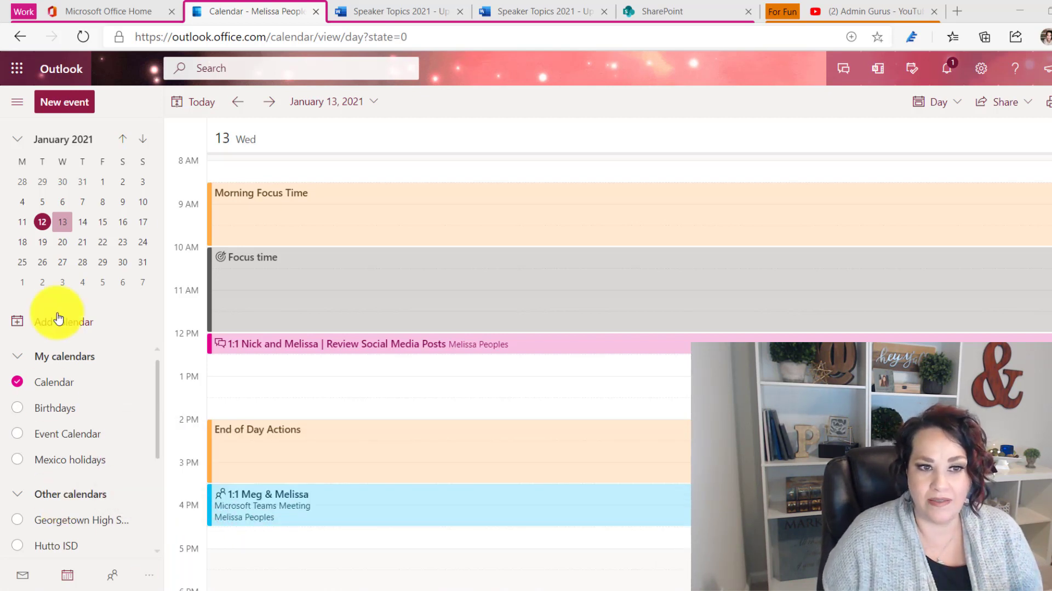
{"action": "mouse_move", "coordinate": [226, 261]}
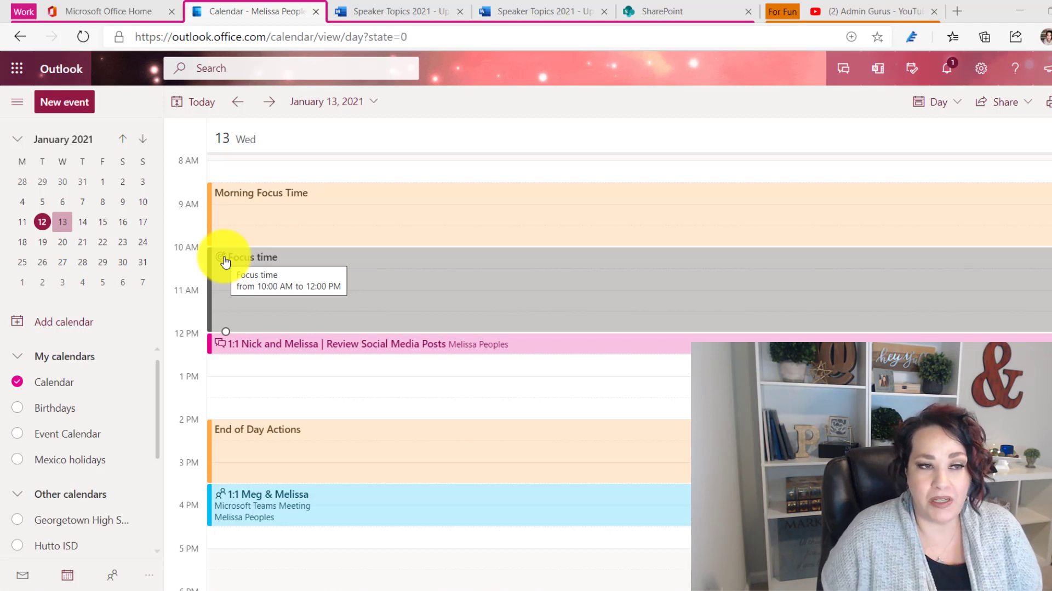
- Start a new event titled 'workout' and give it the dumbbell charm
{"action": "left_click", "coordinate": [64, 102]}
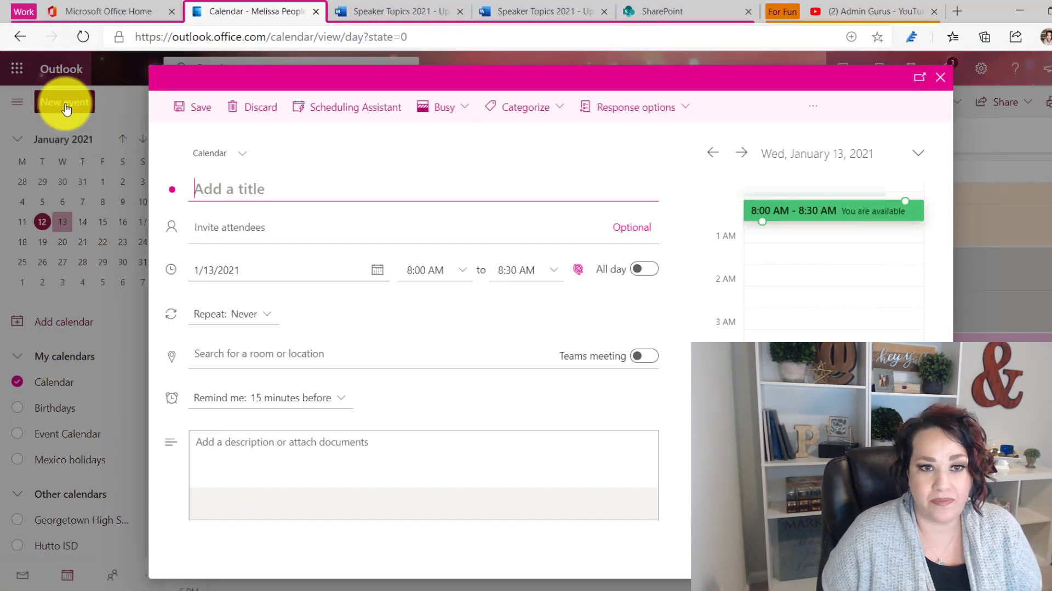
{"action": "left_click", "coordinate": [241, 190]}
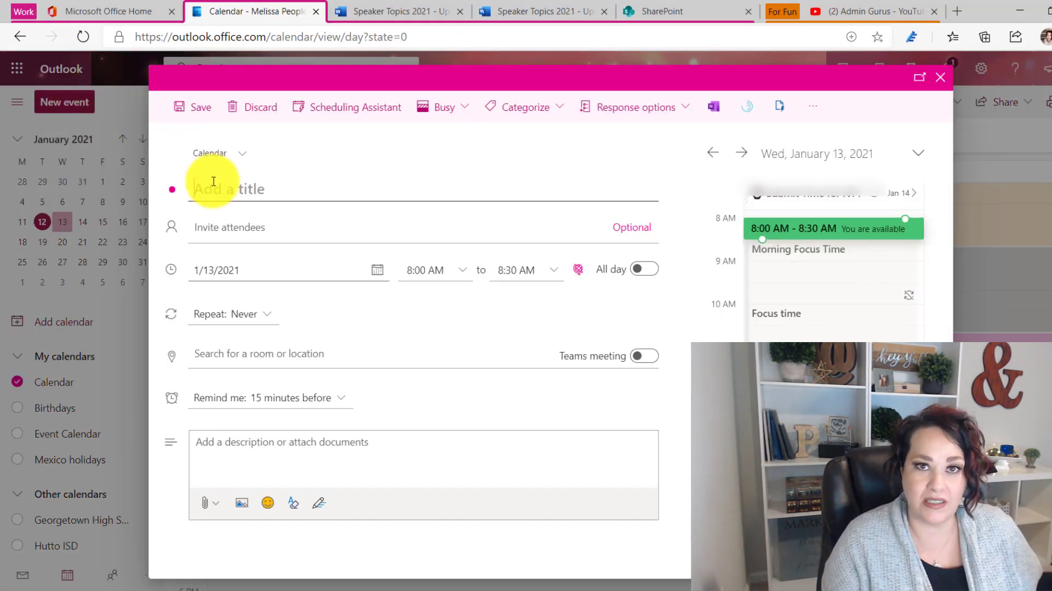
{"action": "type", "text": "workout"}
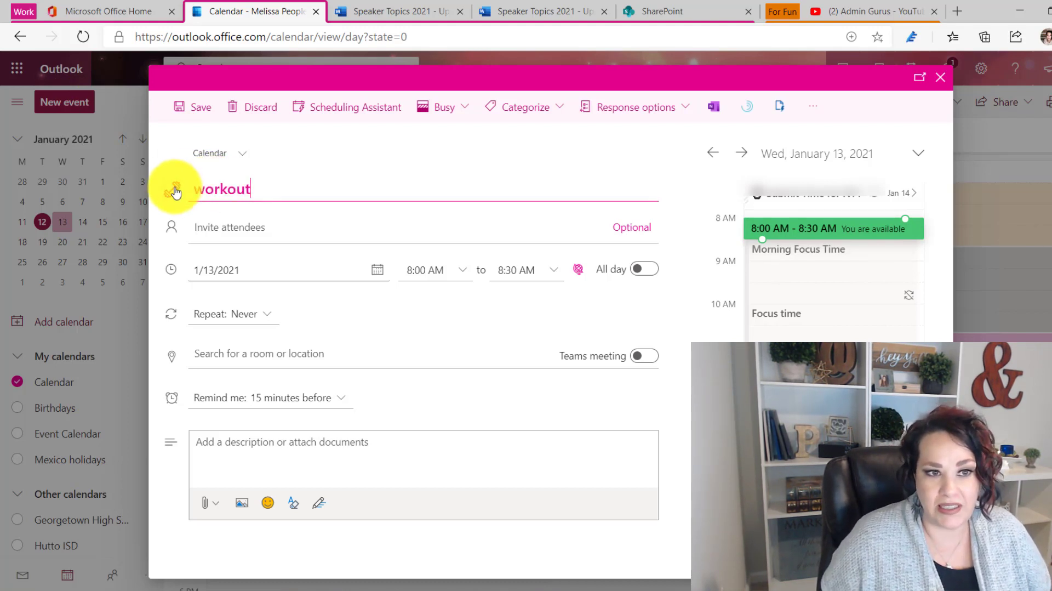
{"action": "left_click", "coordinate": [174, 189]}
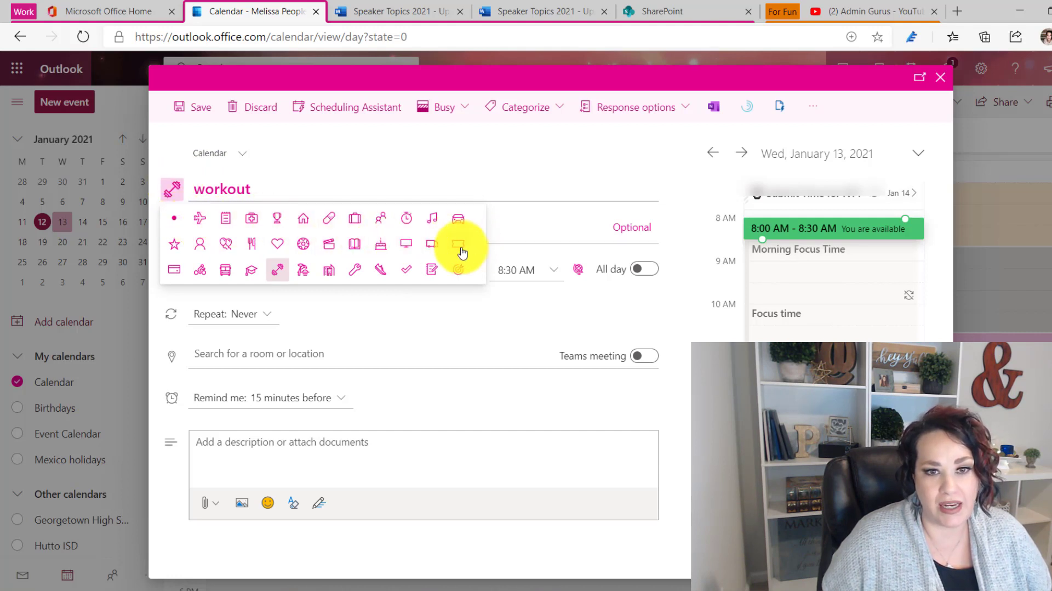
{"action": "mouse_move", "coordinate": [226, 245]}
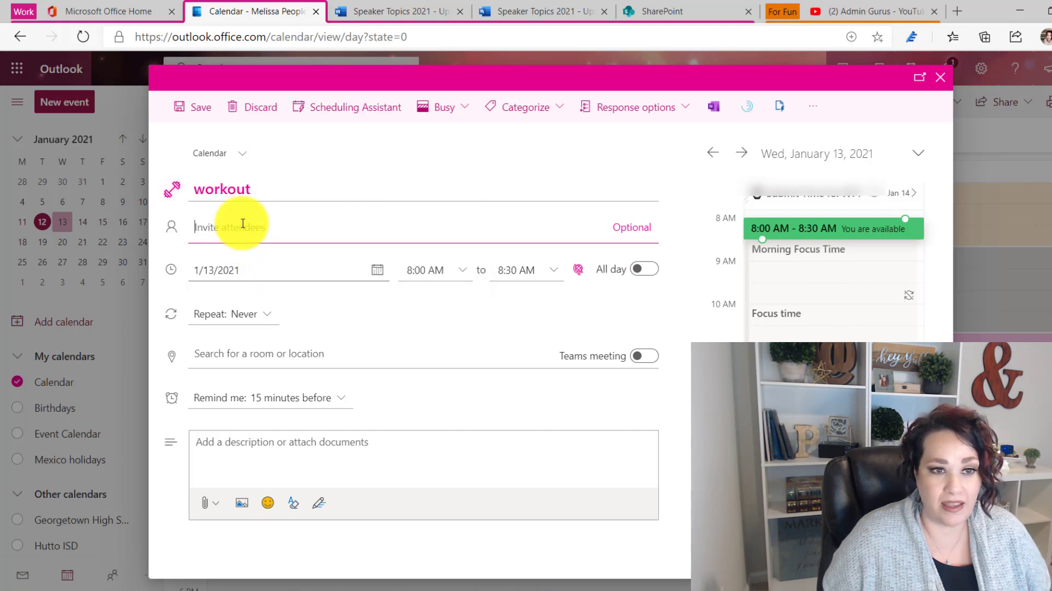
- Invite the top suggested contact and send the 8:00 AM workout invitation
{"action": "left_click", "coordinate": [241, 227]}
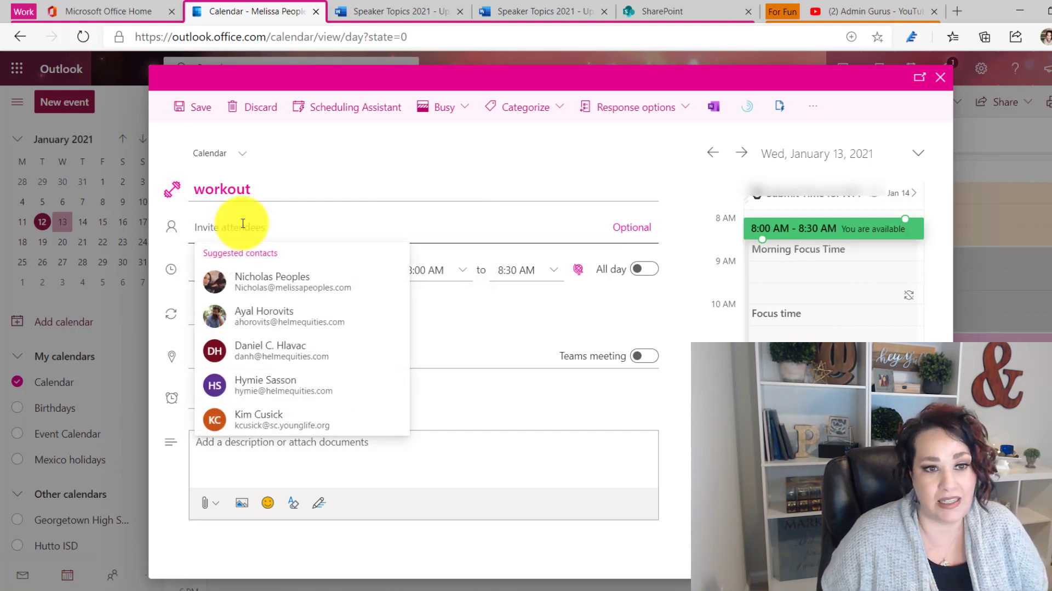
{"action": "left_click", "coordinate": [272, 281]}
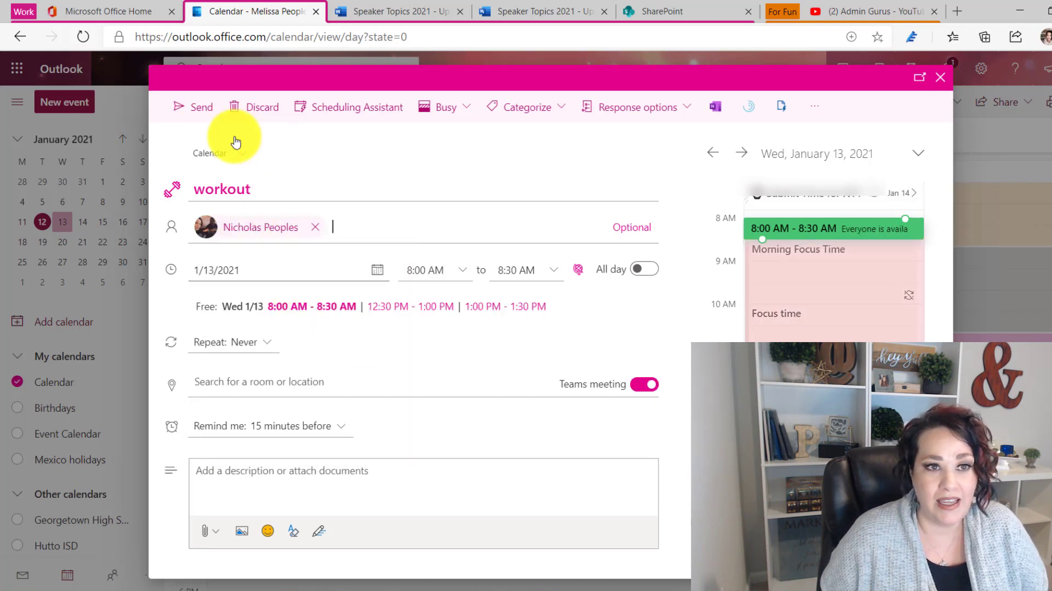
{"action": "left_click", "coordinate": [193, 107]}
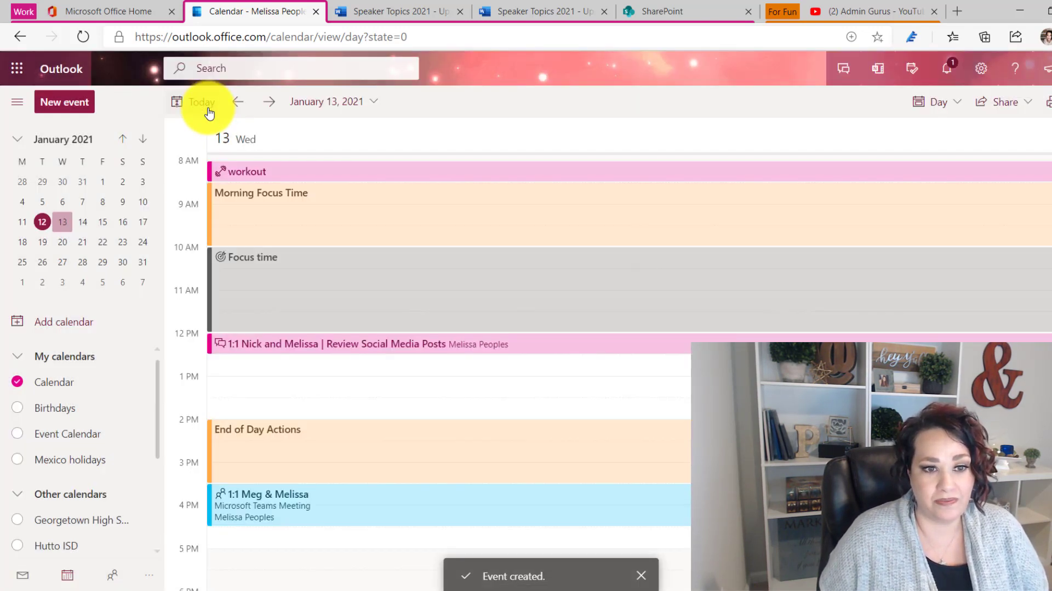
{"action": "mouse_move", "coordinate": [279, 179]}
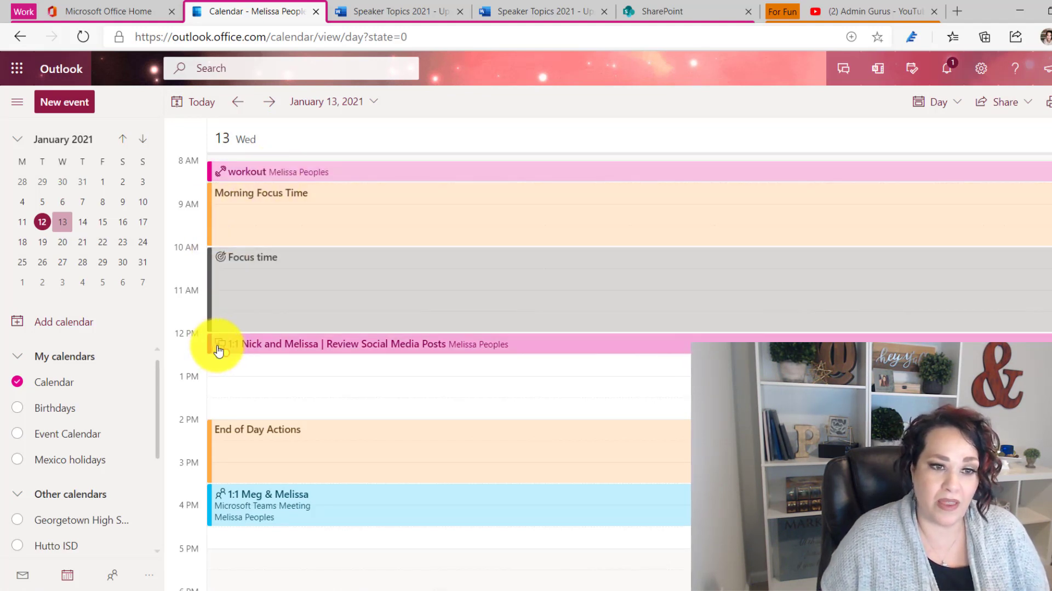
{"action": "mouse_move", "coordinate": [215, 512]}
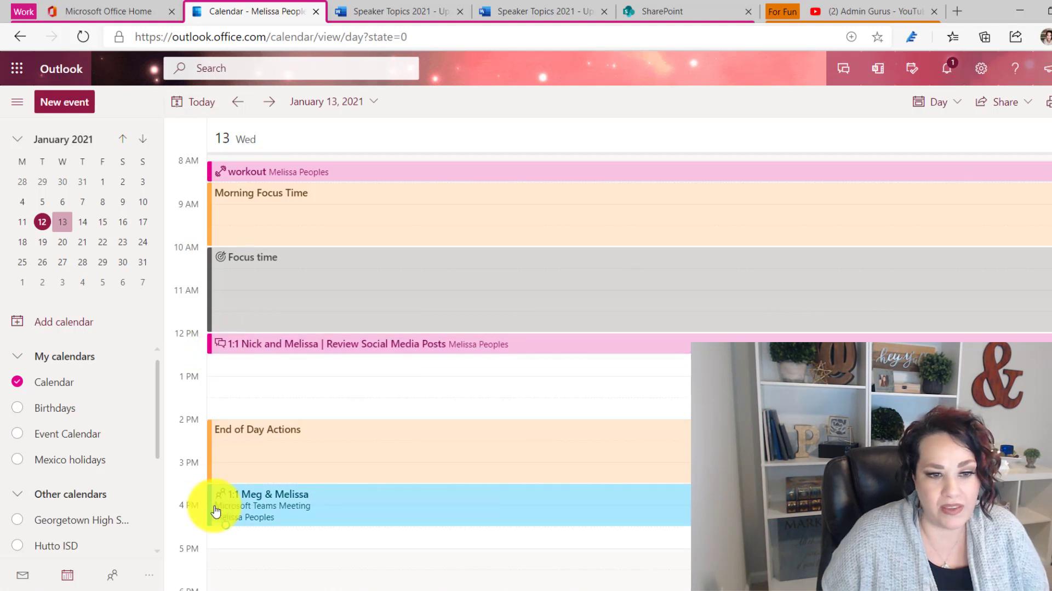
{"action": "mouse_move", "coordinate": [217, 509]}
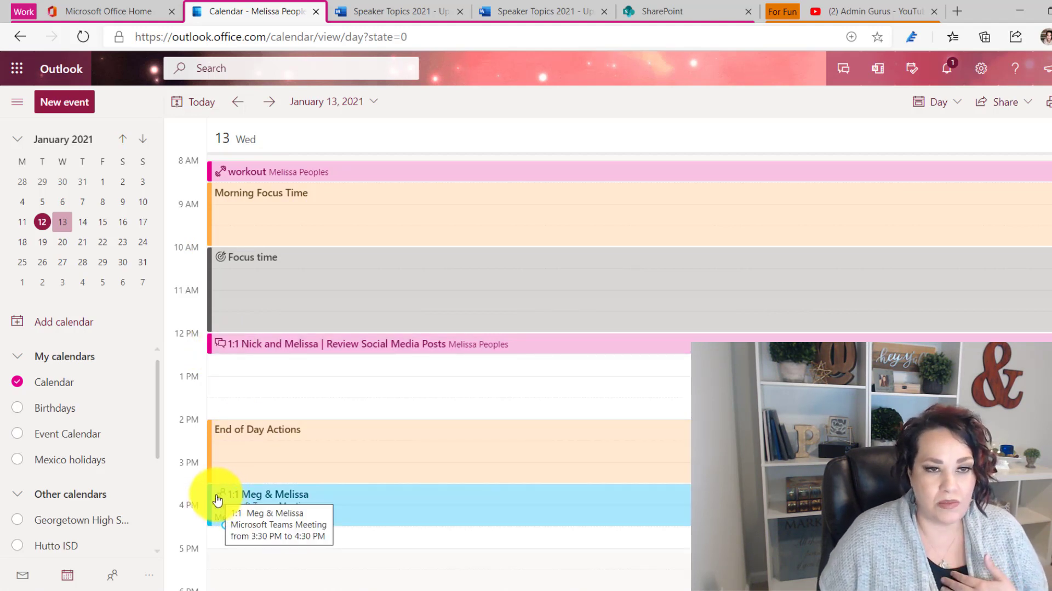
{"action": "mouse_move", "coordinate": [215, 503]}
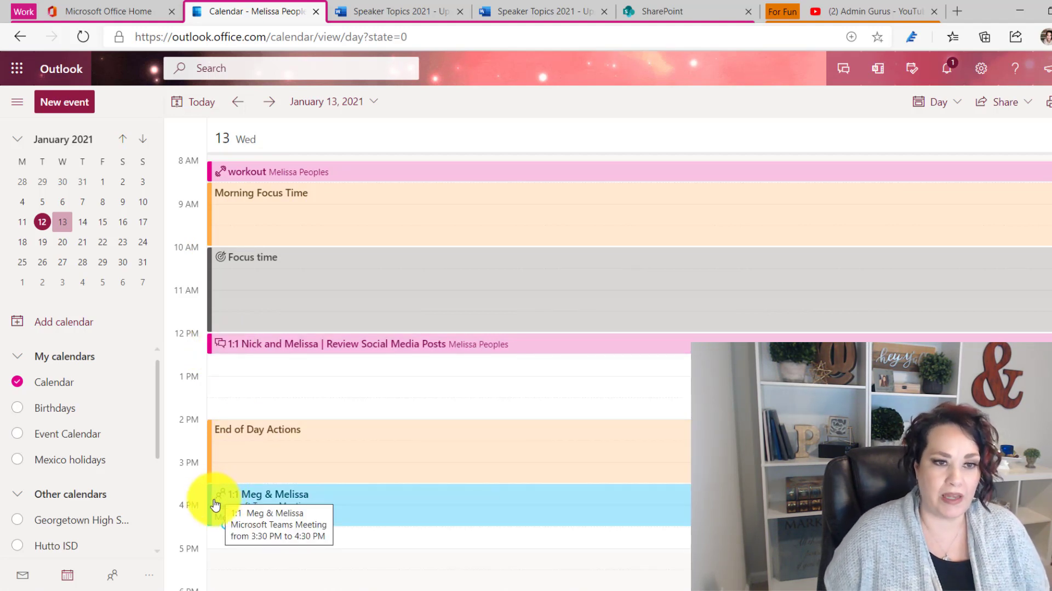
{"action": "mouse_move", "coordinate": [202, 489]}
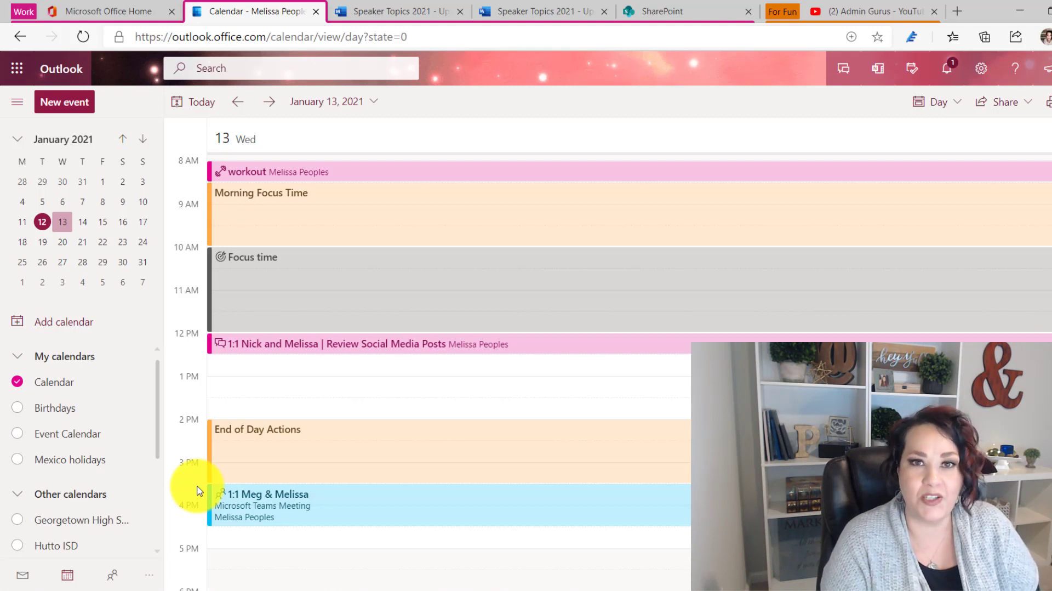
{"action": "mouse_move", "coordinate": [125, 363]}
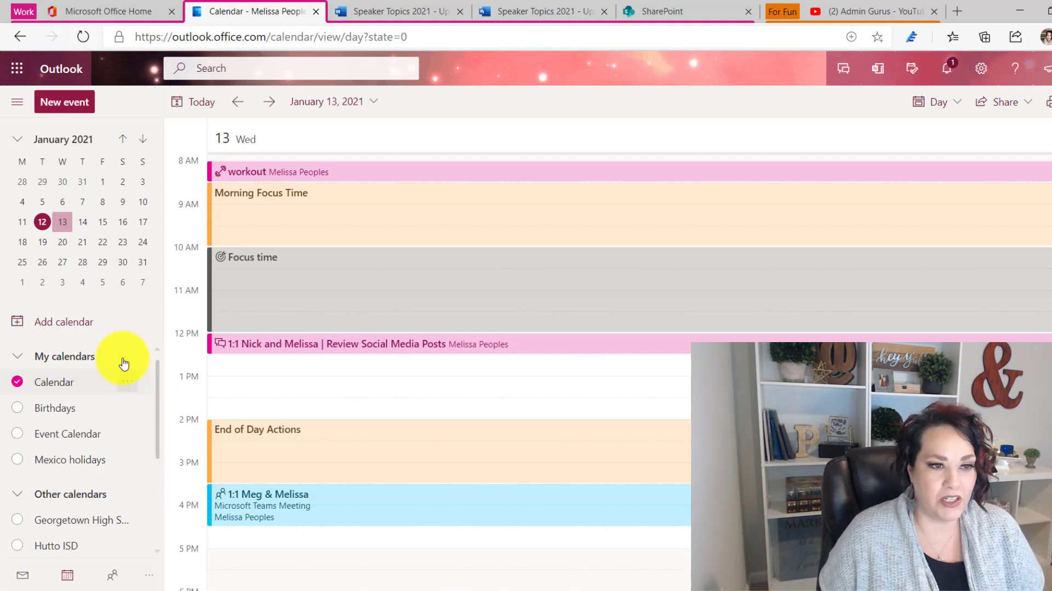
- Reach the Schools search in Add calendar and begin a zip code starting '78'
{"action": "left_click", "coordinate": [63, 322]}
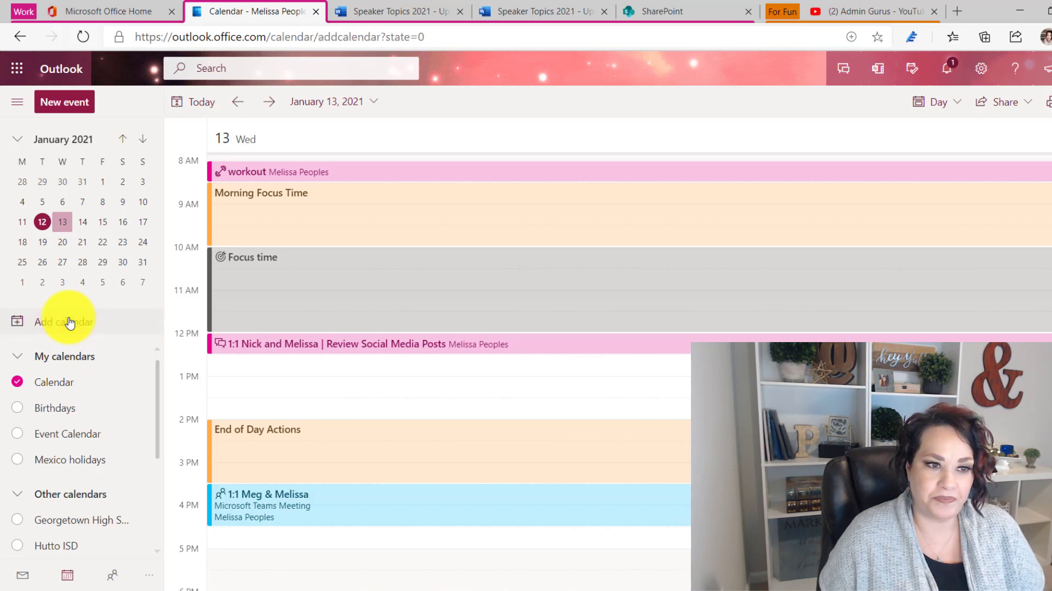
{"action": "left_click", "coordinate": [59, 323]}
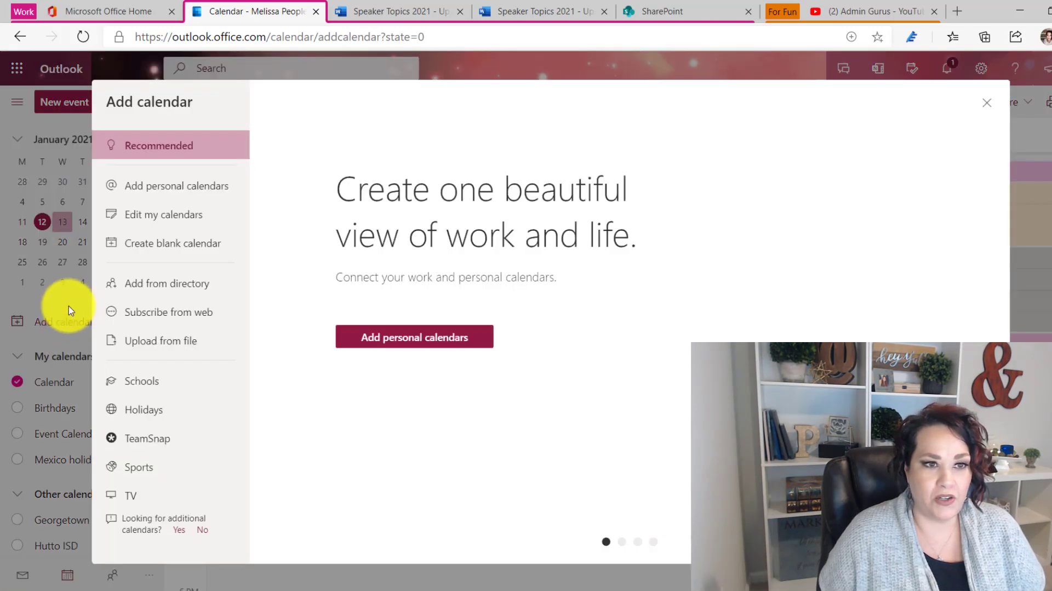
{"action": "mouse_move", "coordinate": [158, 385]}
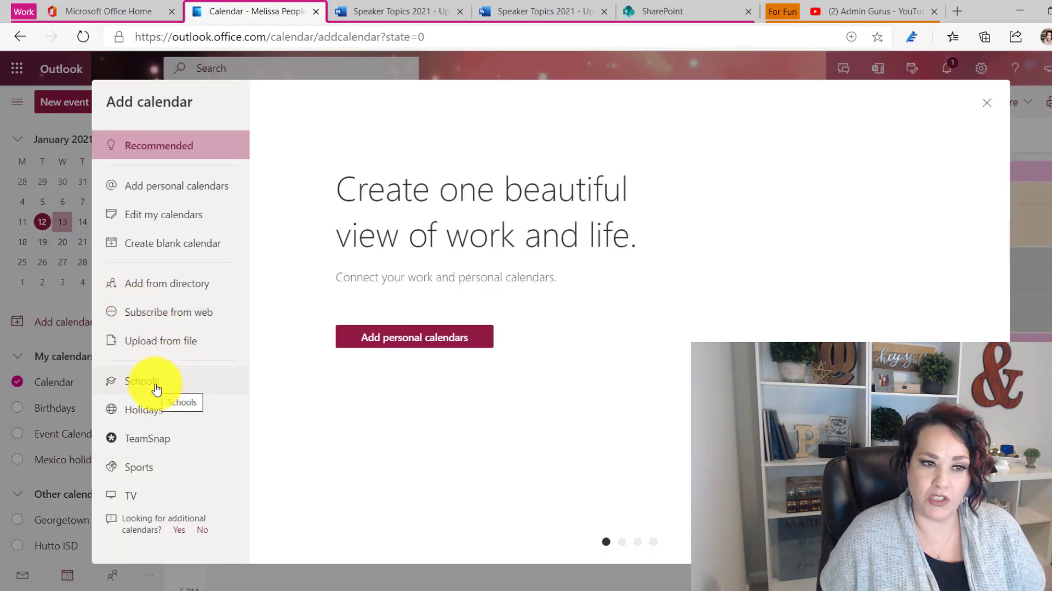
{"action": "left_click", "coordinate": [142, 380]}
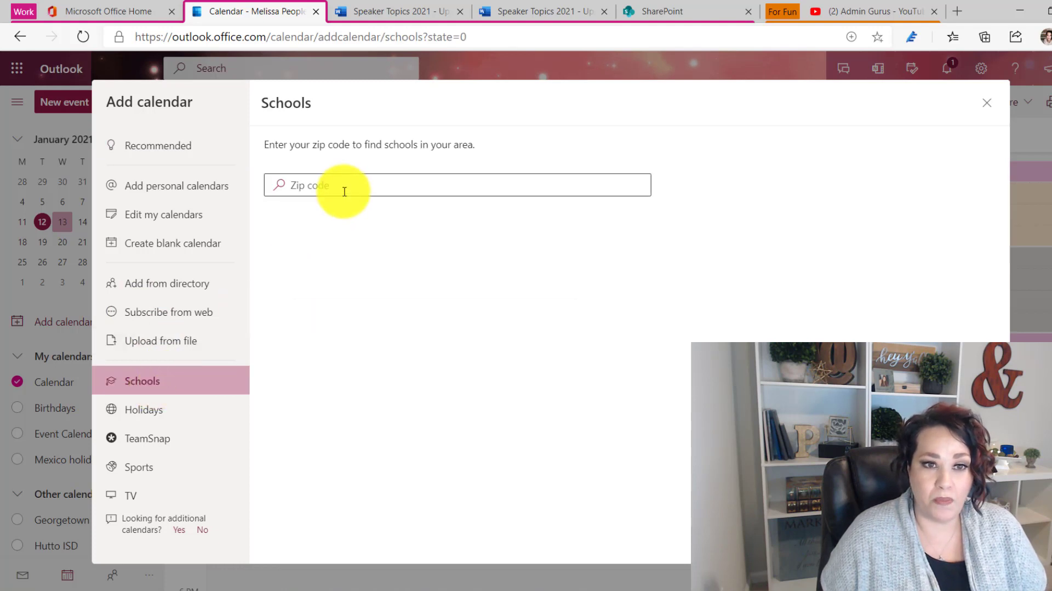
{"action": "type", "text": "78628"}
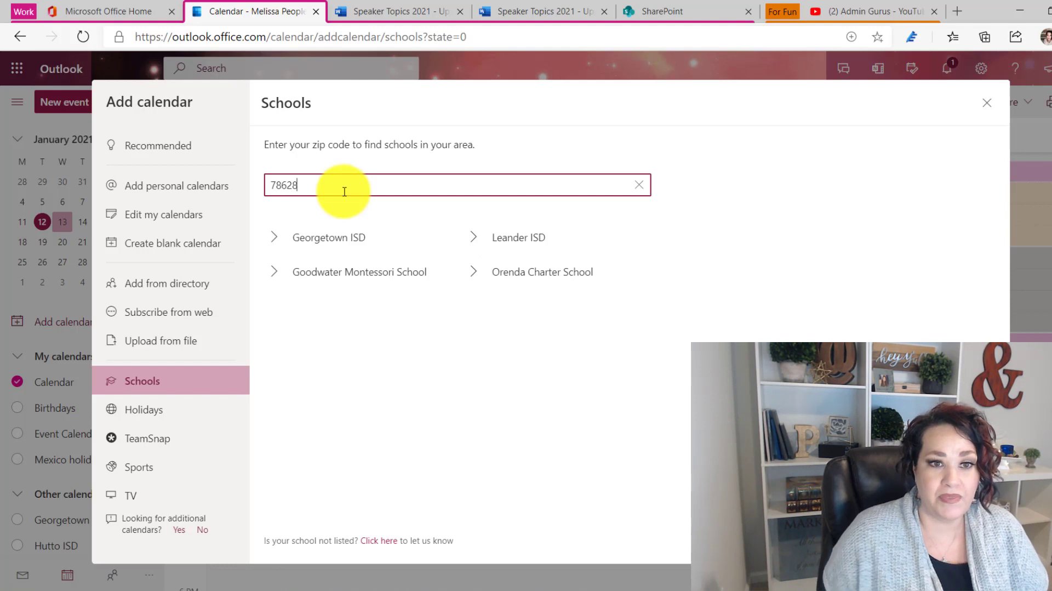
{"action": "mouse_move", "coordinate": [401, 217]}
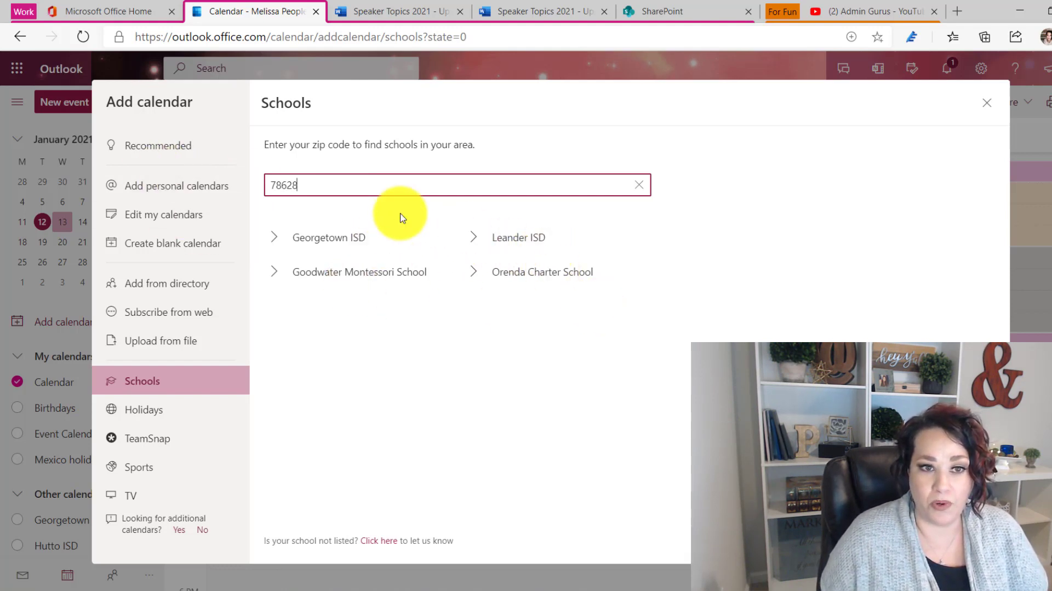
- Search zip 46224, then replace it with 78628 to list districts like Georgetown ISD
{"action": "left_click", "coordinate": [638, 184]}
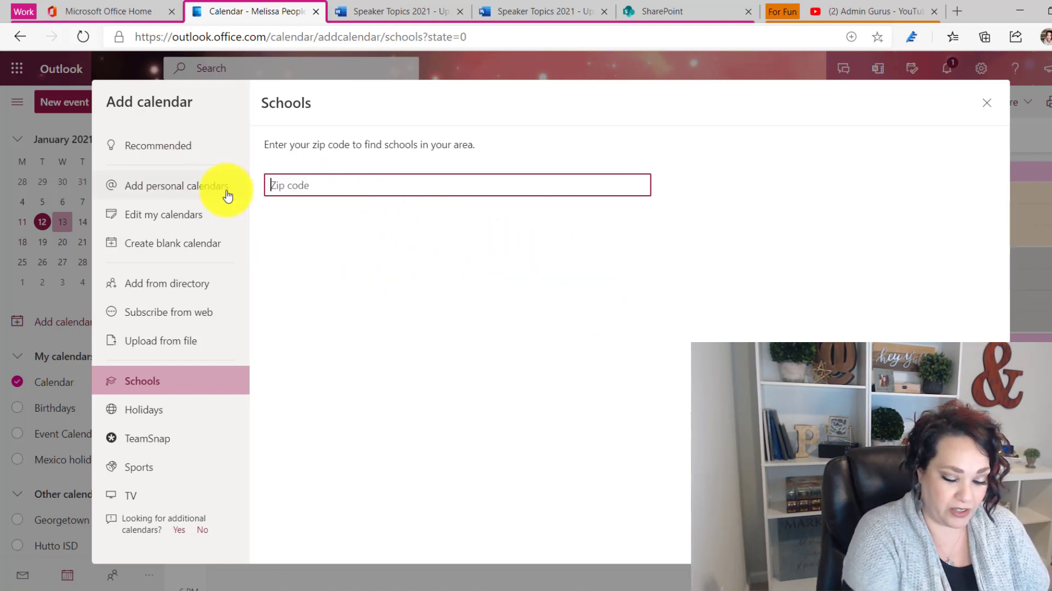
{"action": "type", "text": "46224"}
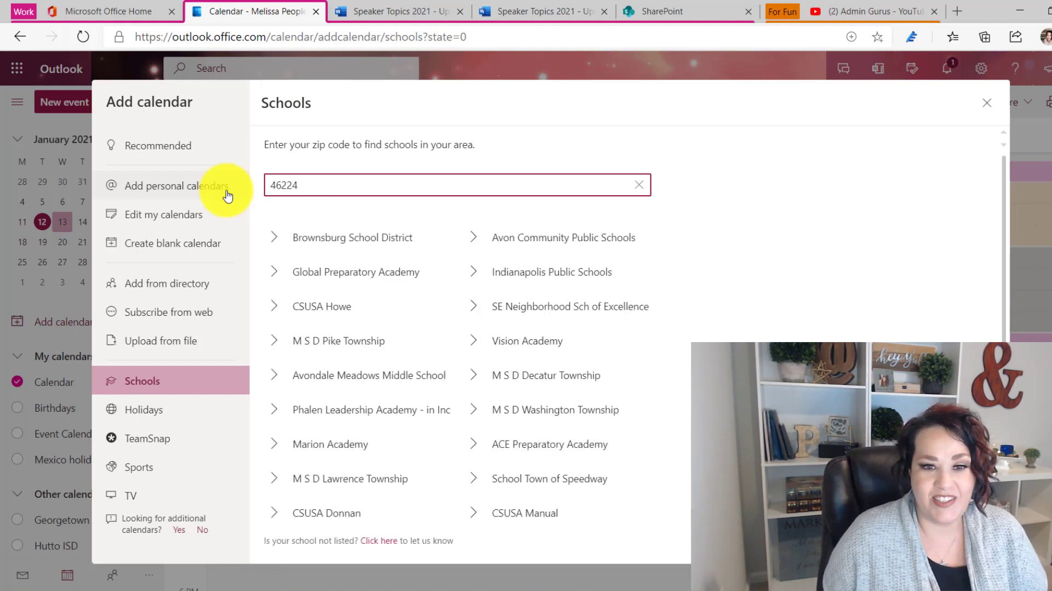
{"action": "mouse_move", "coordinate": [525, 277]}
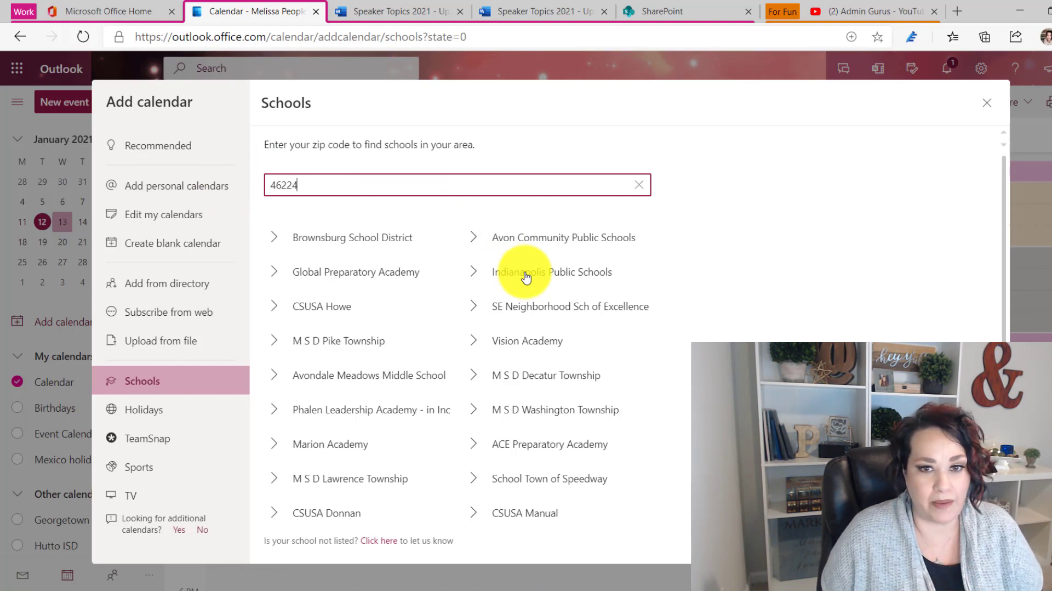
{"action": "mouse_move", "coordinate": [365, 188]}
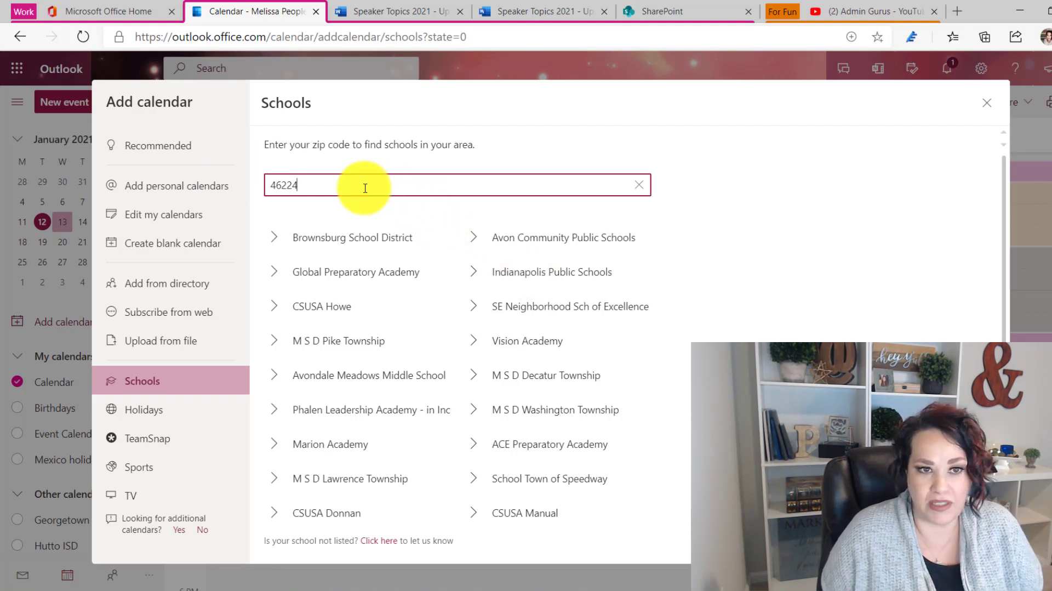
{"action": "key", "text": "Backspace"}
{"action": "type", "text": "7"}
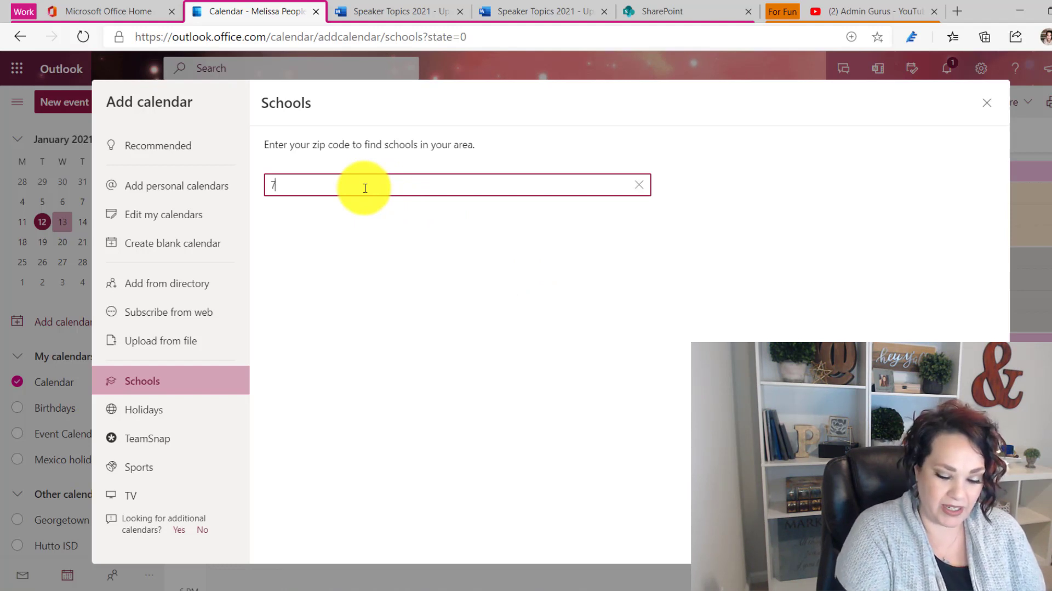
{"action": "type", "text": "8628"}
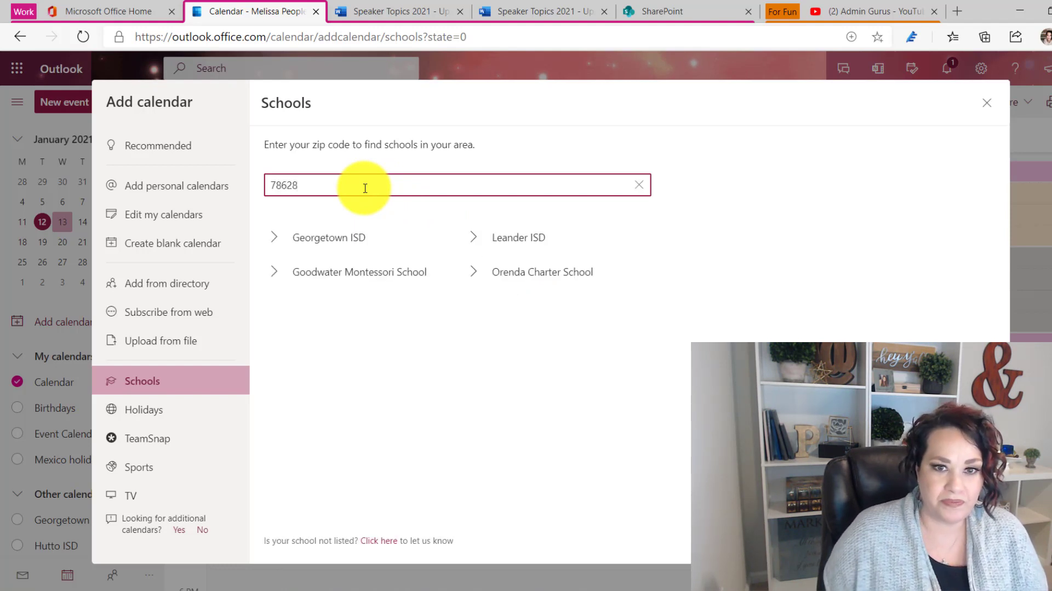
{"action": "mouse_move", "coordinate": [516, 245]}
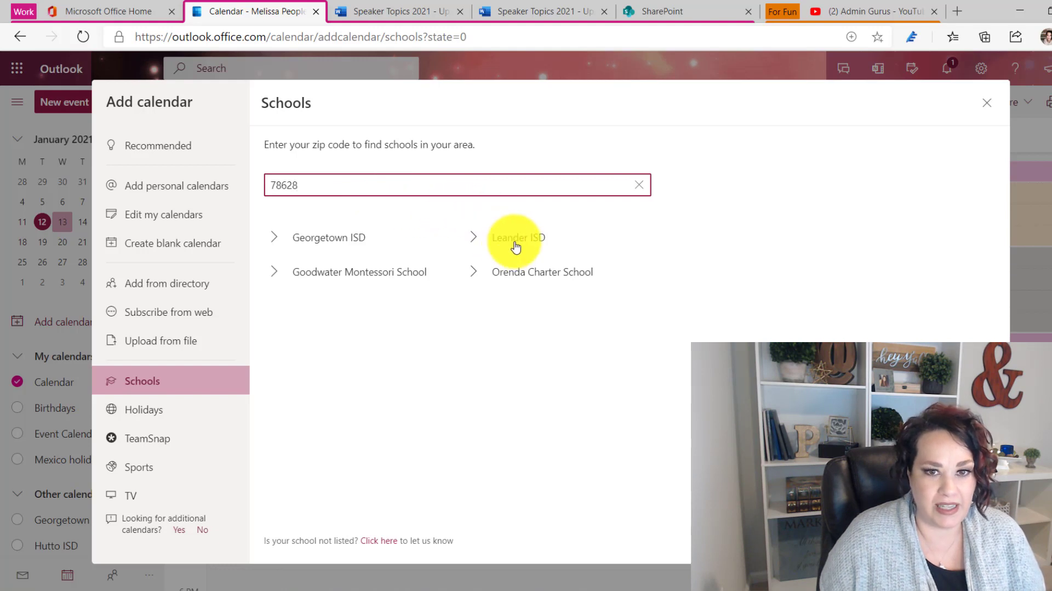
- Within Leander ISD's Middle schools, tick Stiles Middle School to add its calendar
{"action": "left_click", "coordinate": [518, 238]}
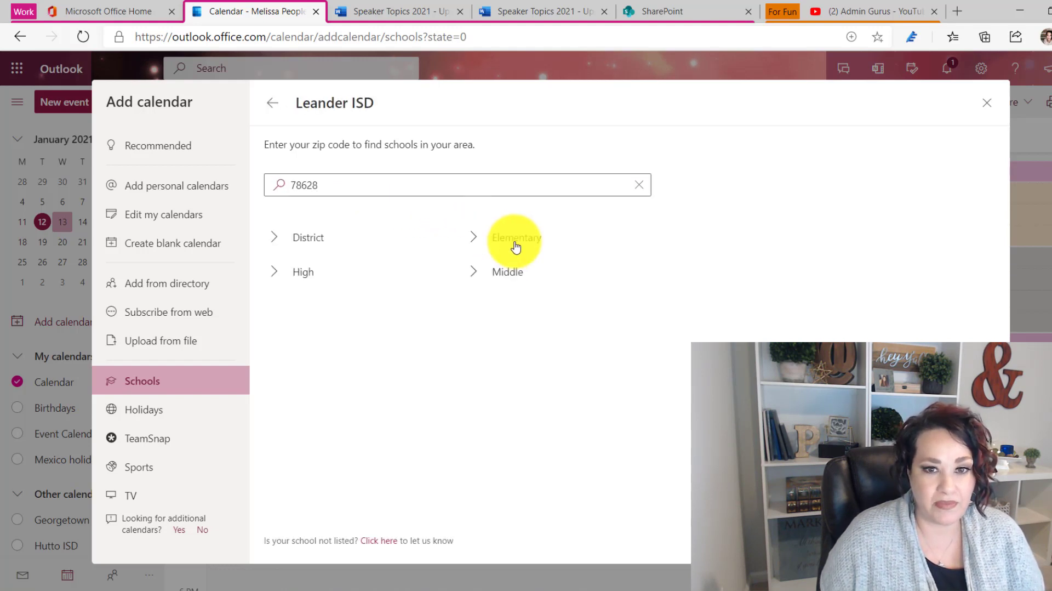
{"action": "mouse_move", "coordinate": [440, 270]}
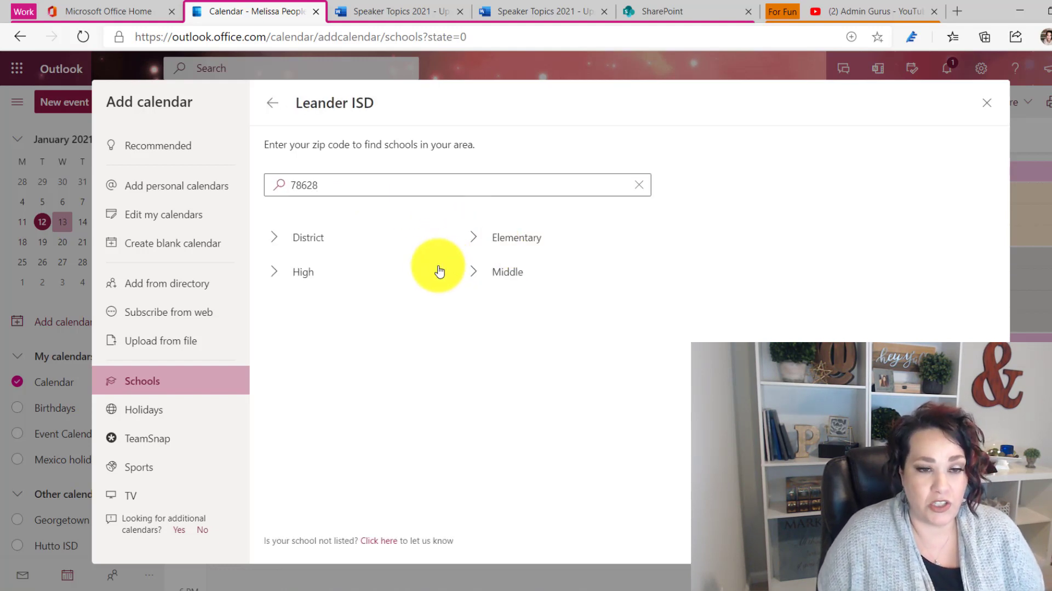
{"action": "mouse_move", "coordinate": [325, 247]}
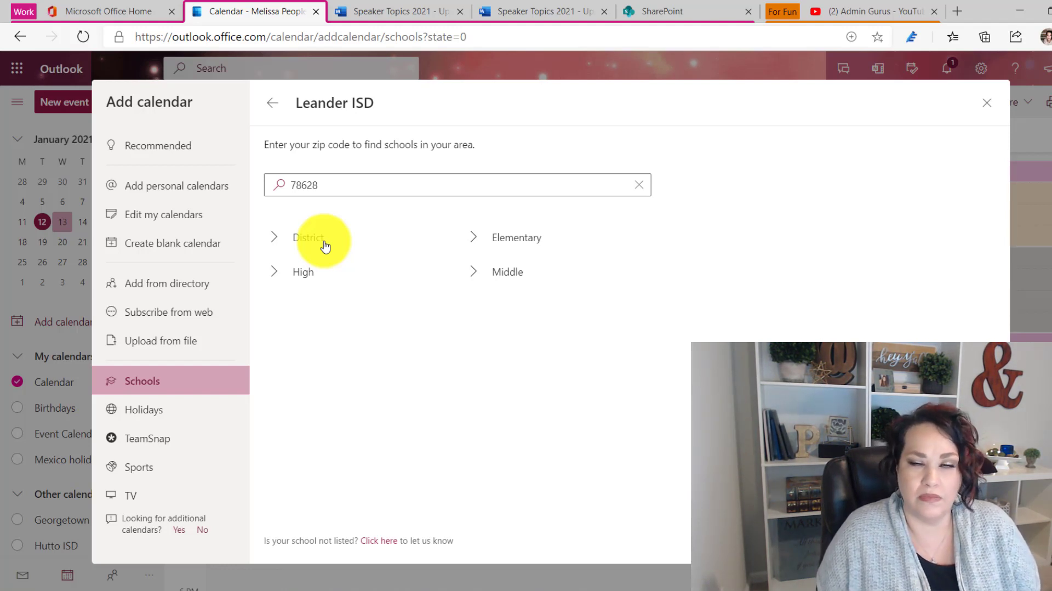
{"action": "mouse_move", "coordinate": [493, 251]}
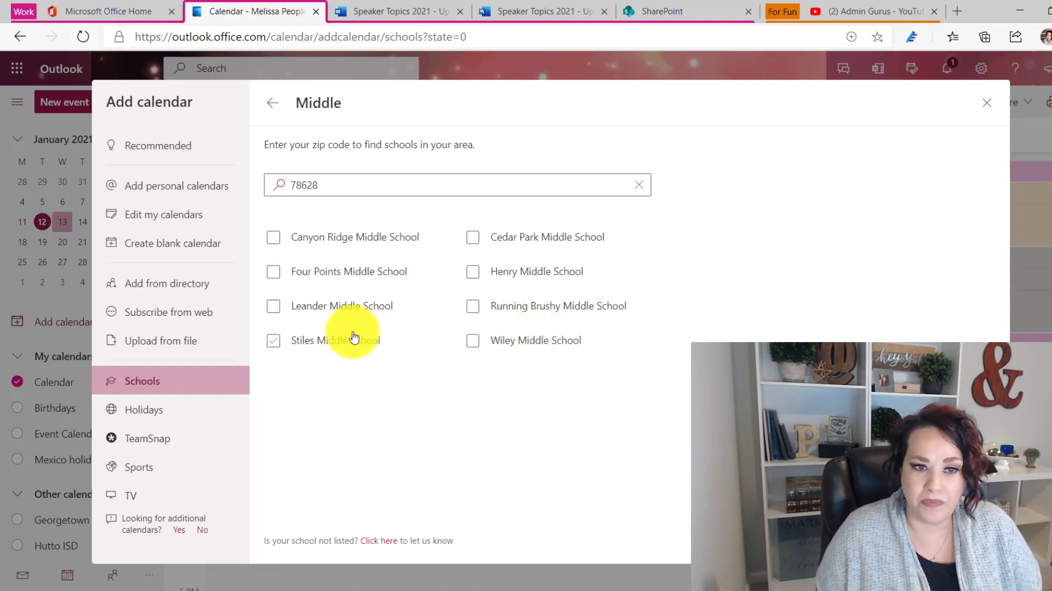
{"action": "left_click", "coordinate": [473, 306]}
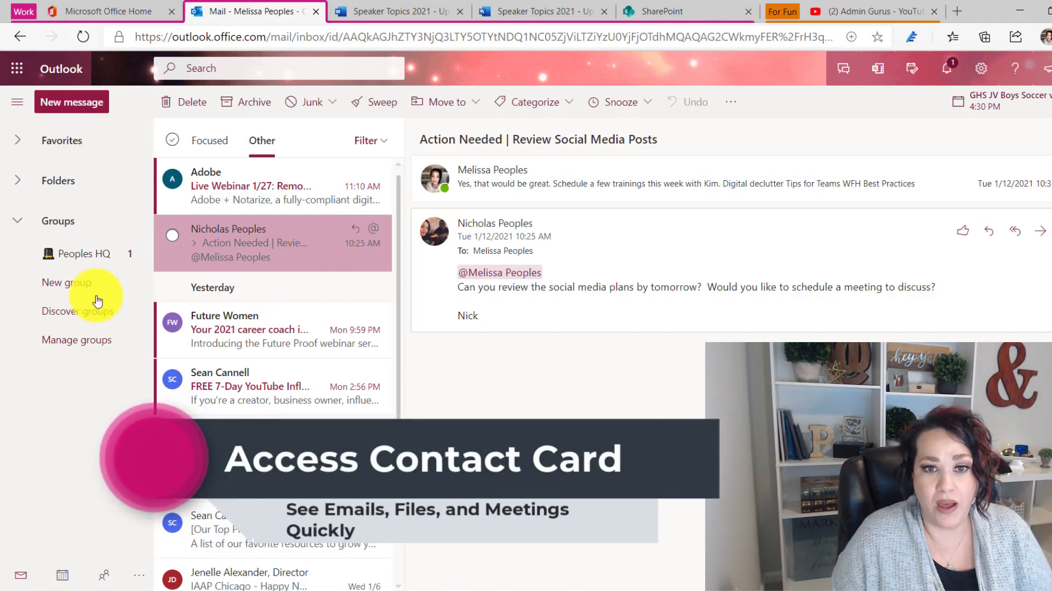
{"action": "left_click", "coordinate": [495, 224]}
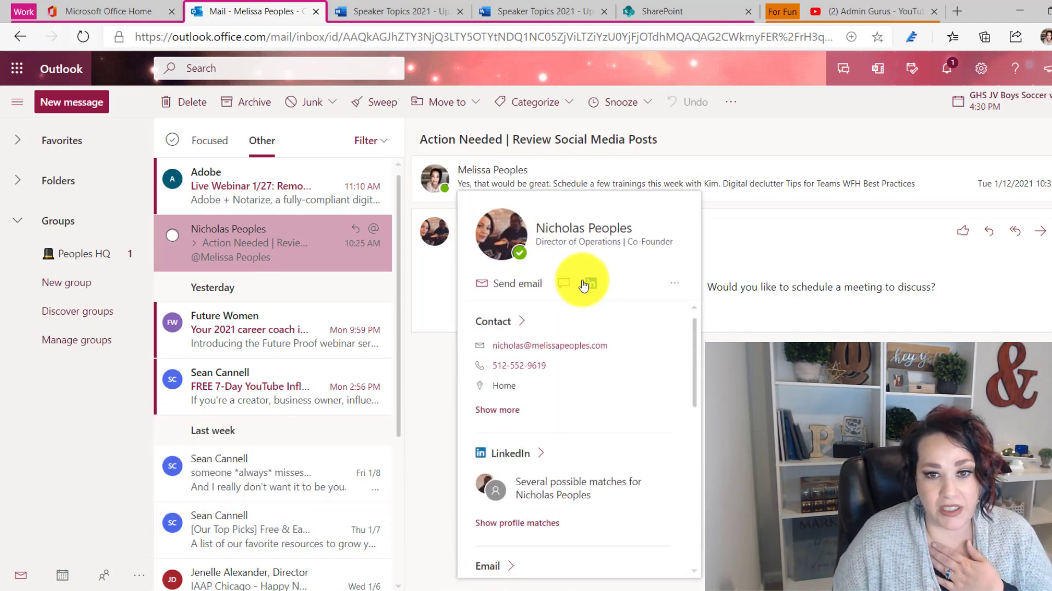
{"action": "mouse_move", "coordinate": [590, 285]}
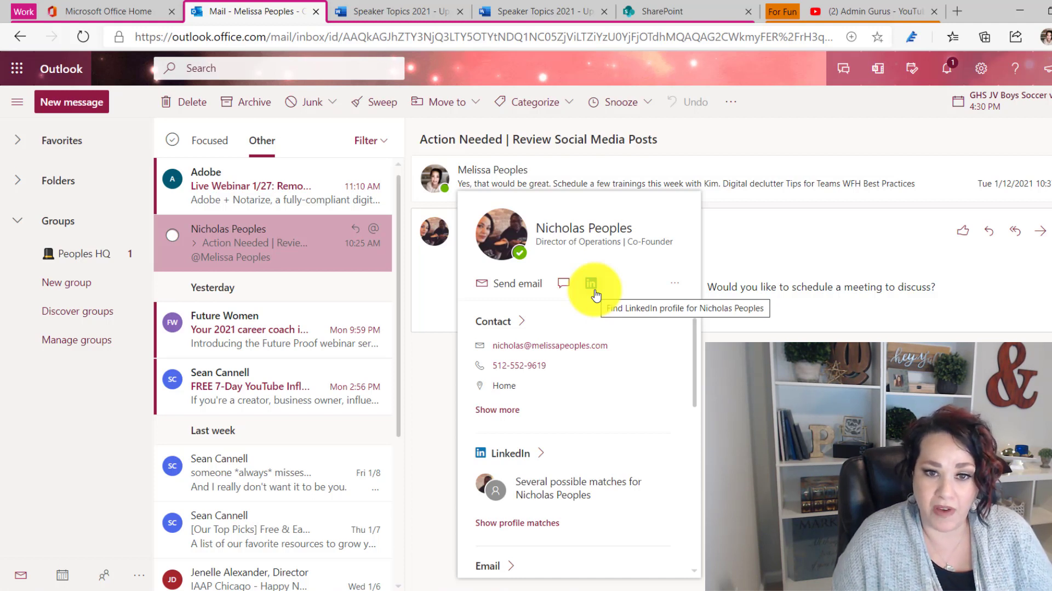
{"action": "scroll", "scroll_direction": "down", "scroll_amount": 3}
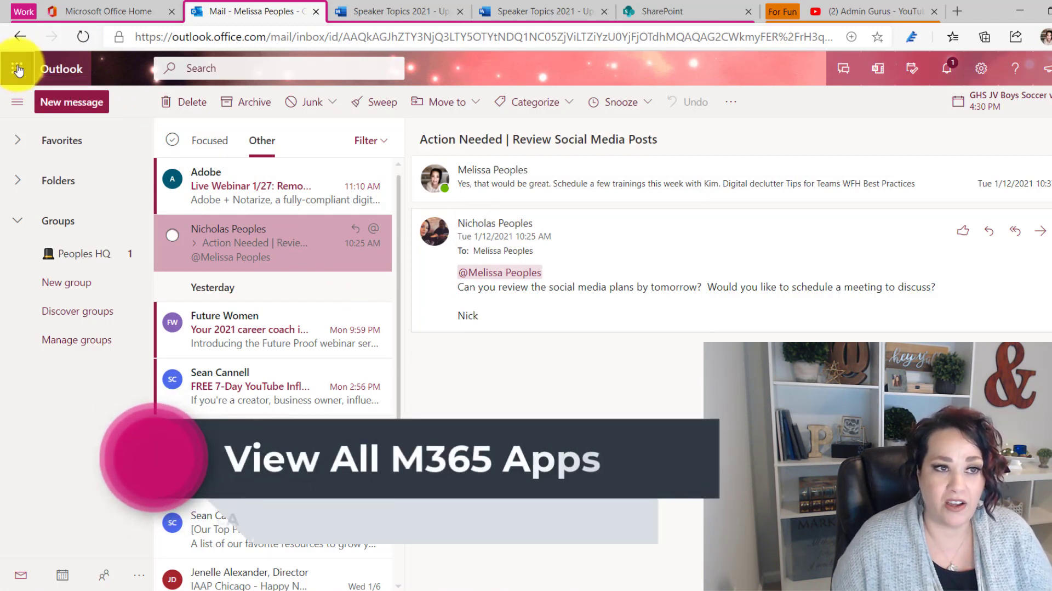
- Expand the waffle launcher listing apps like SharePoint and Teams plus recent documents
{"action": "left_click", "coordinate": [17, 68]}
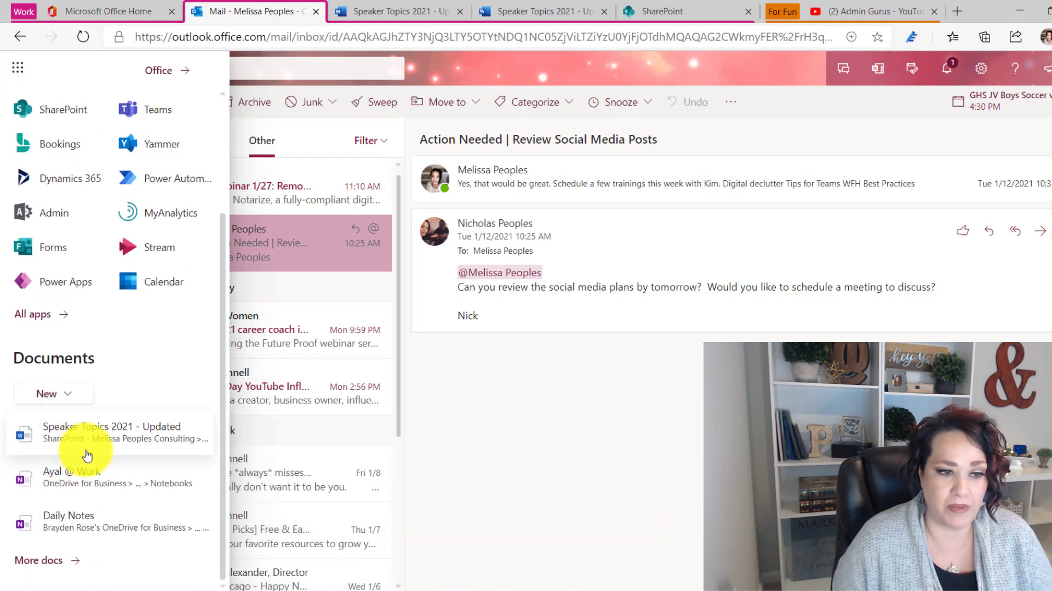
{"action": "mouse_move", "coordinate": [129, 480]}
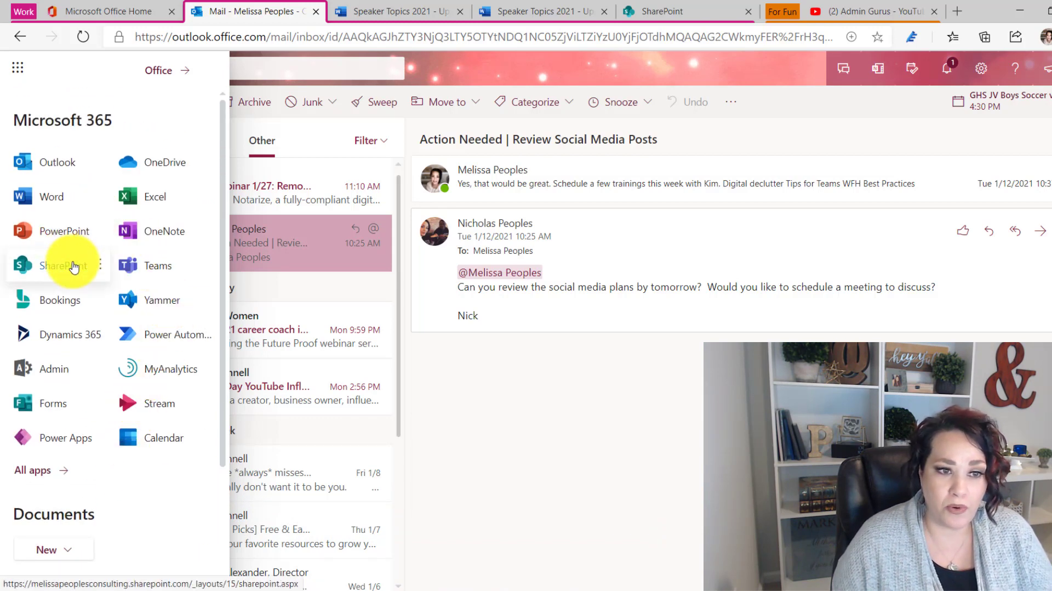
{"action": "mouse_move", "coordinate": [85, 245]}
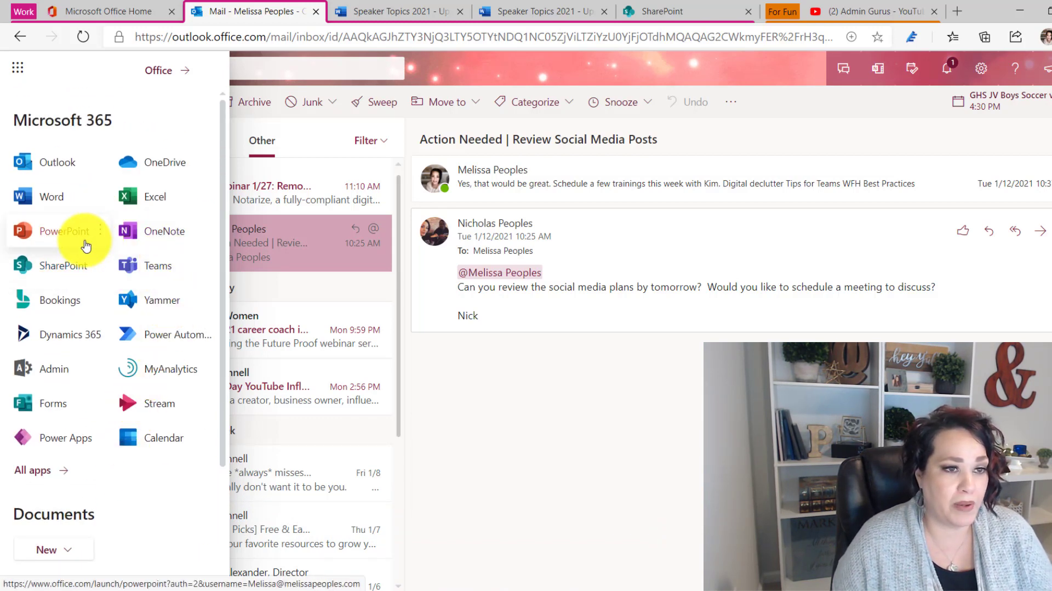